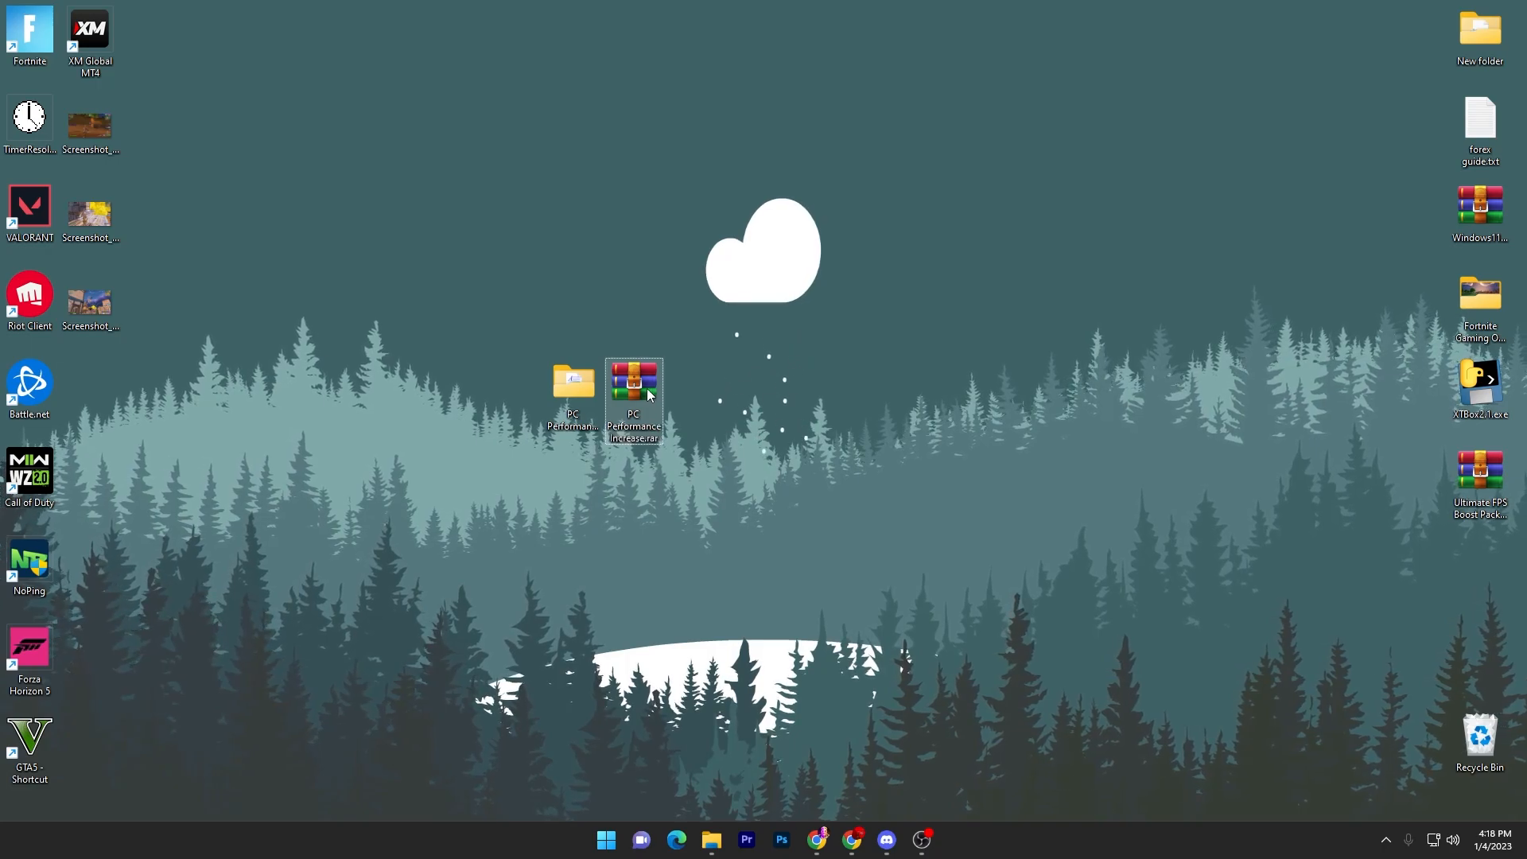
mouse_move(633, 390)
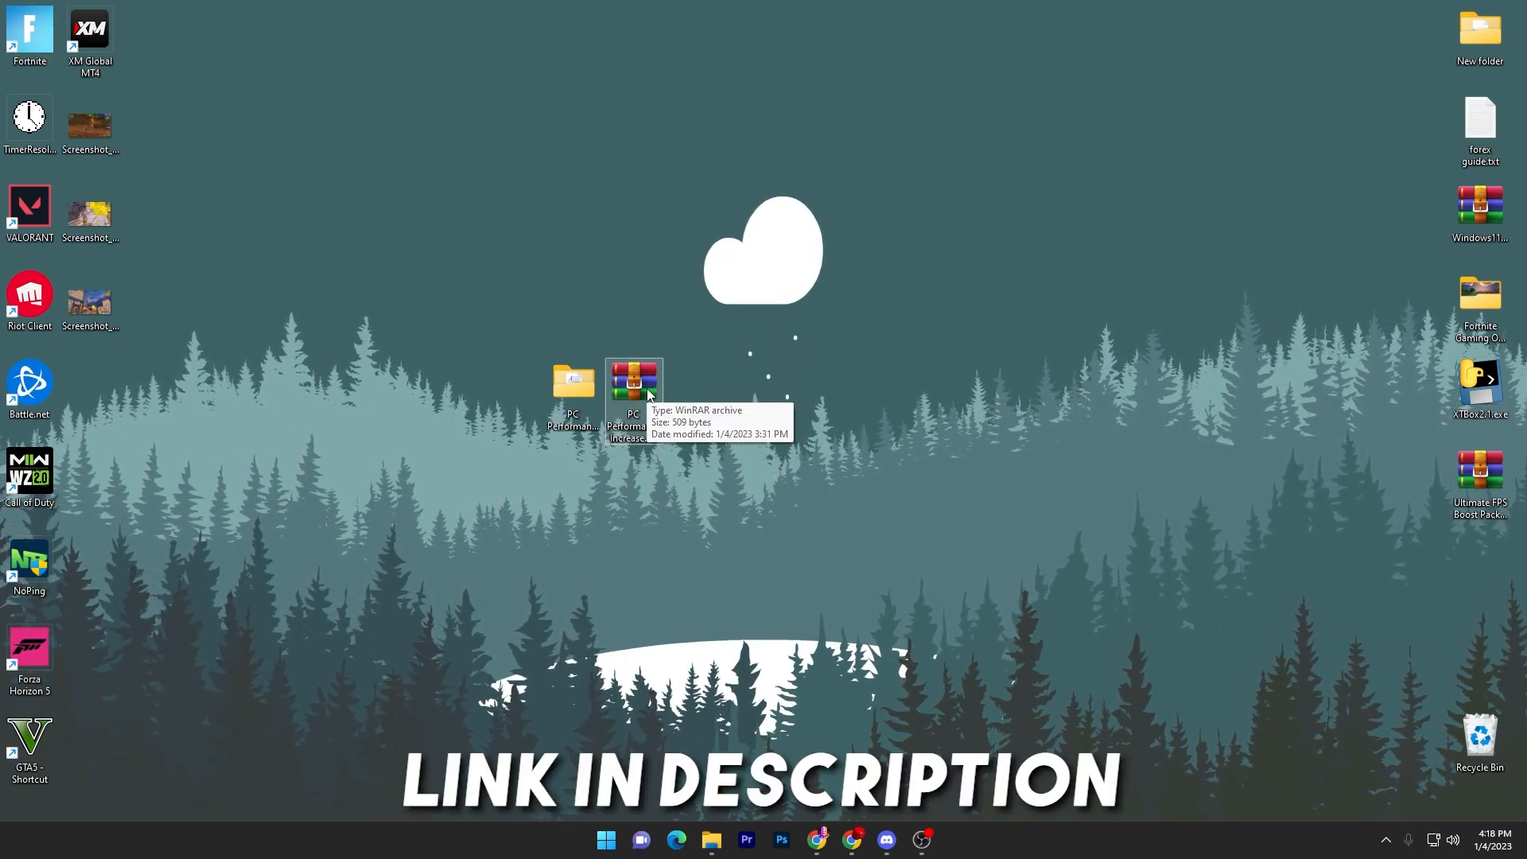
mouse_move(854, 838)
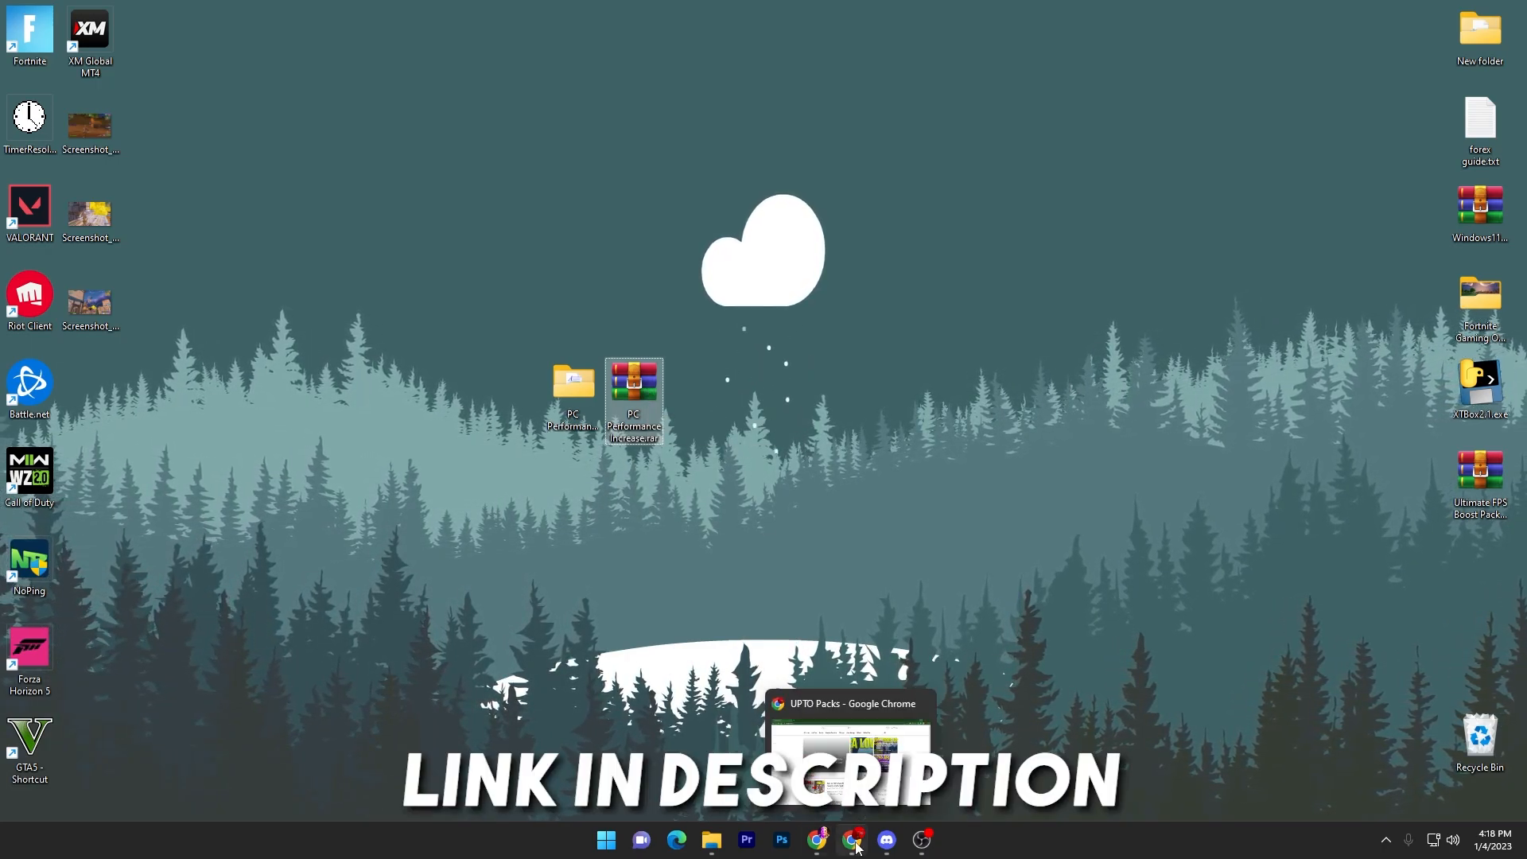
Bring the Chrome window showing the UPTO Packs site to the front.
click(852, 838)
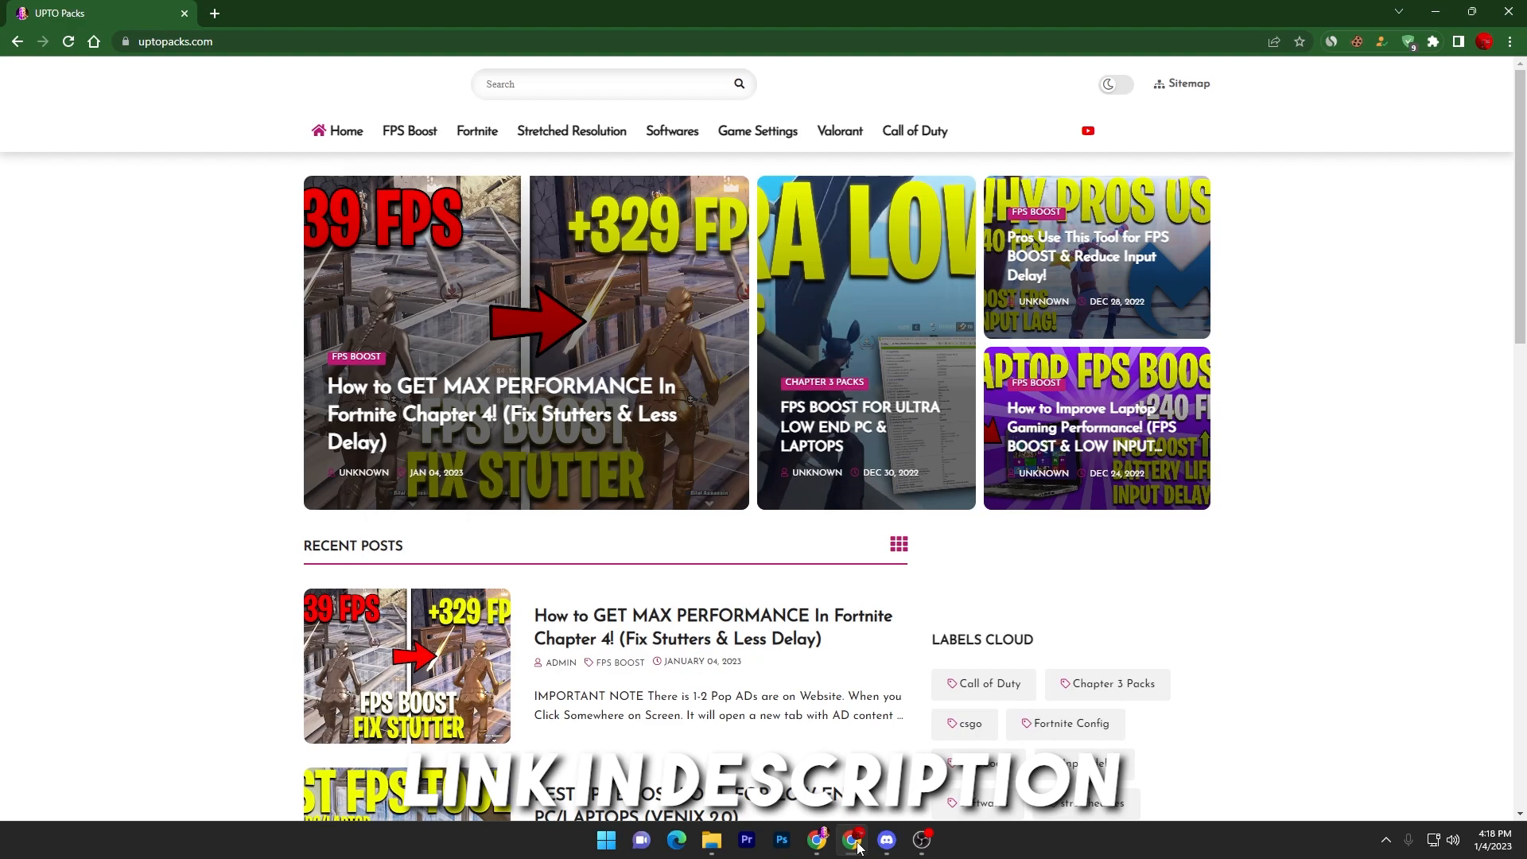
Find the Fortnite Chapter 4 max-performance post under FPS Boost and search the site for its title.
click(409, 131)
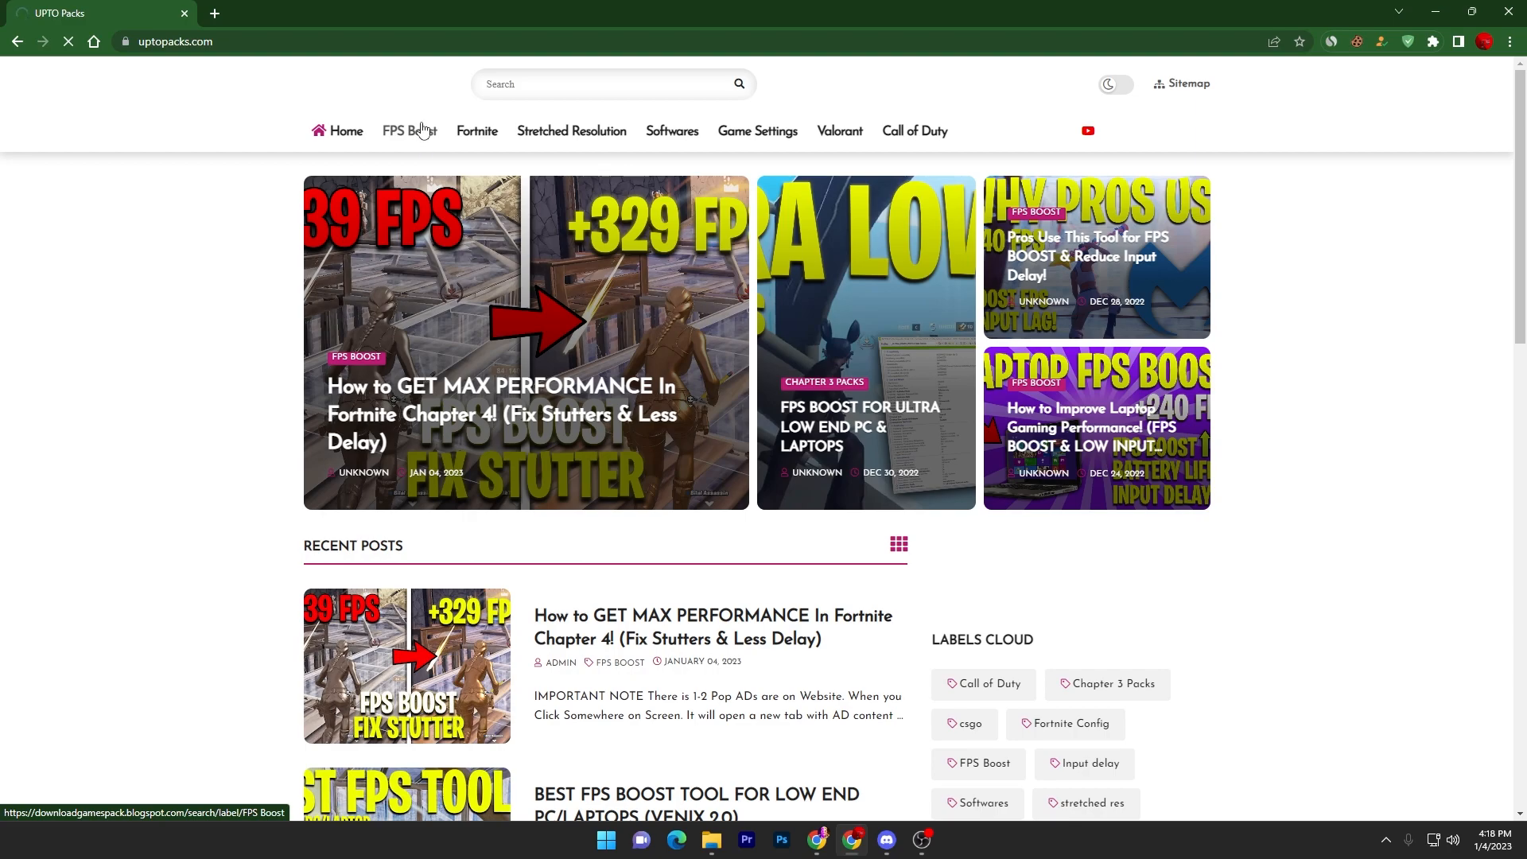
click(408, 131)
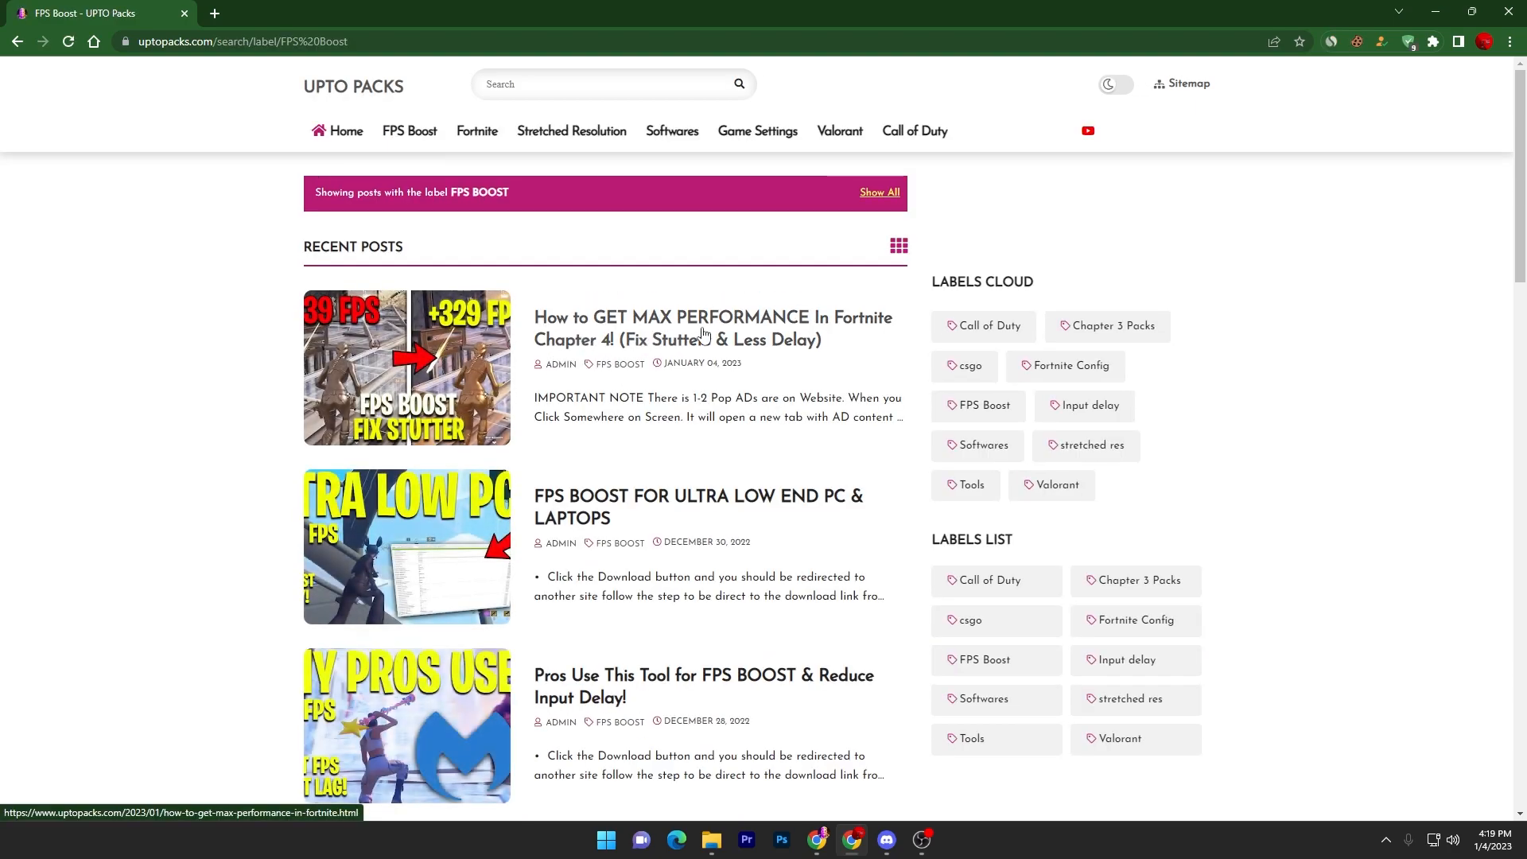
mouse_move(278, 321)
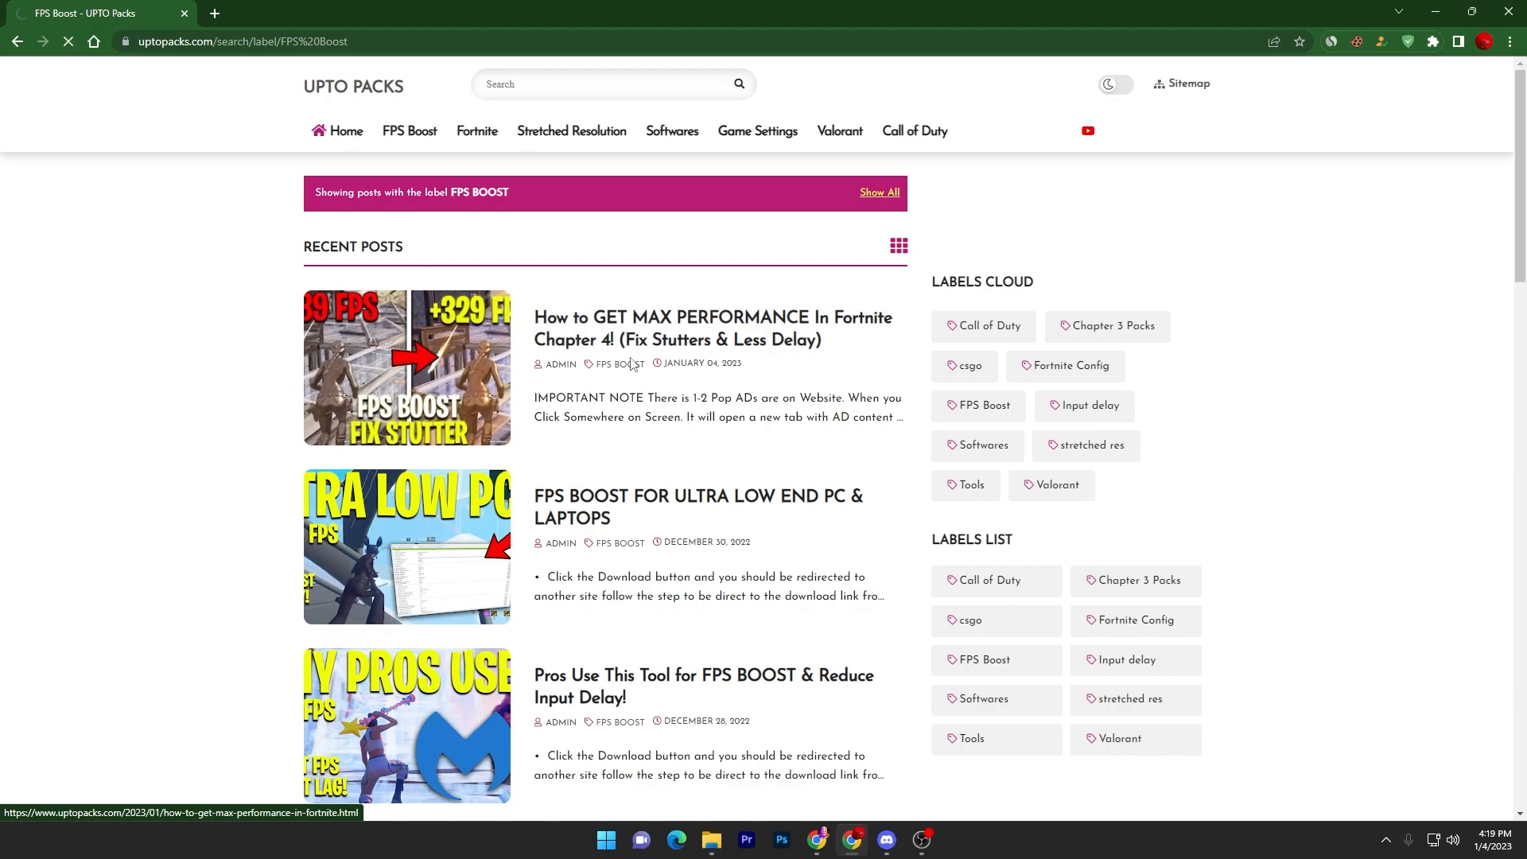
click(711, 327)
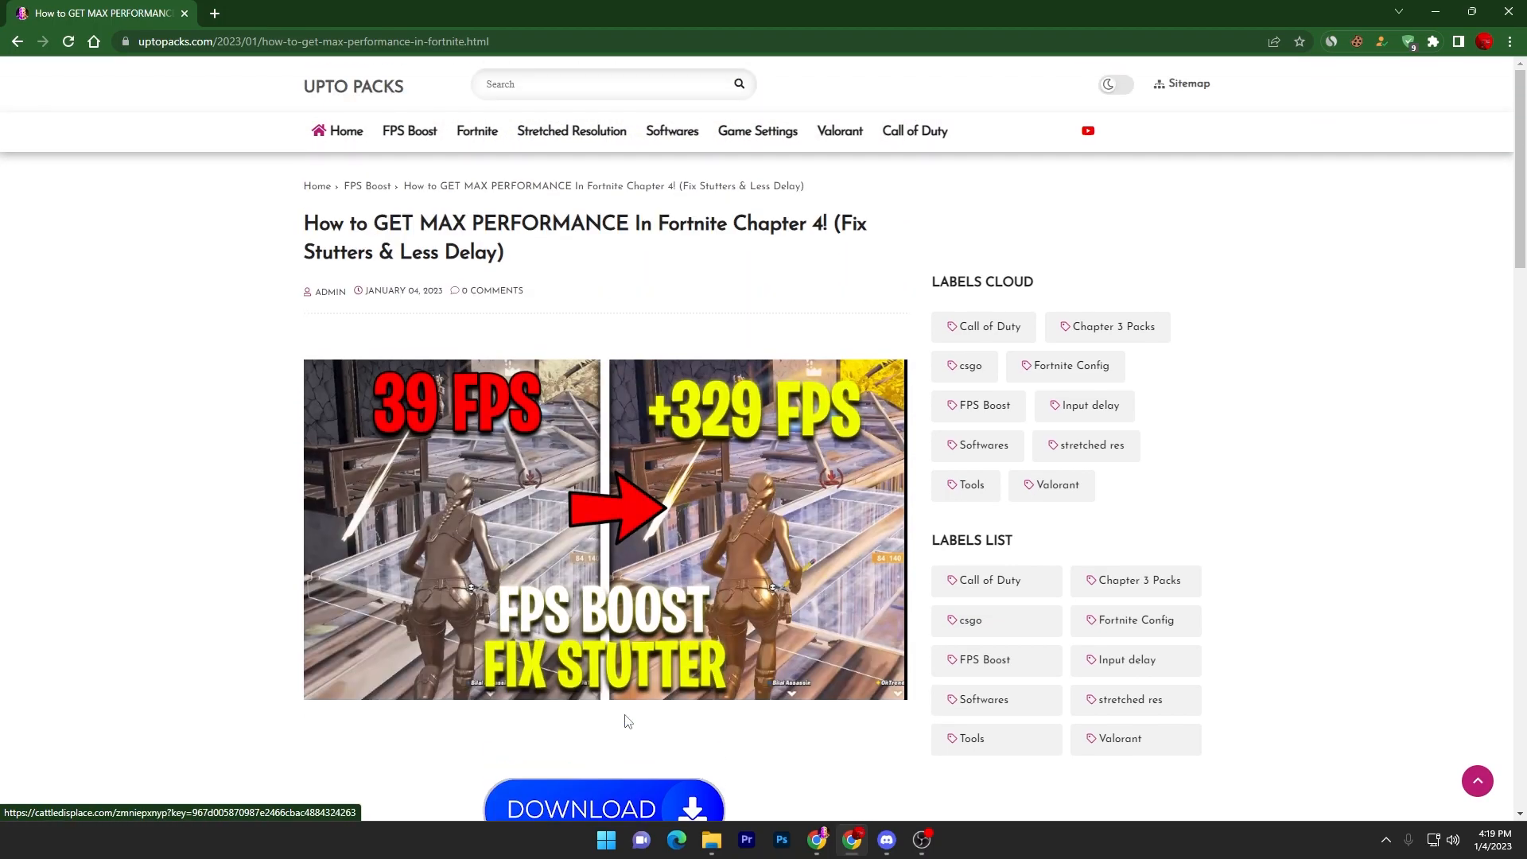
mouse_move(342, 383)
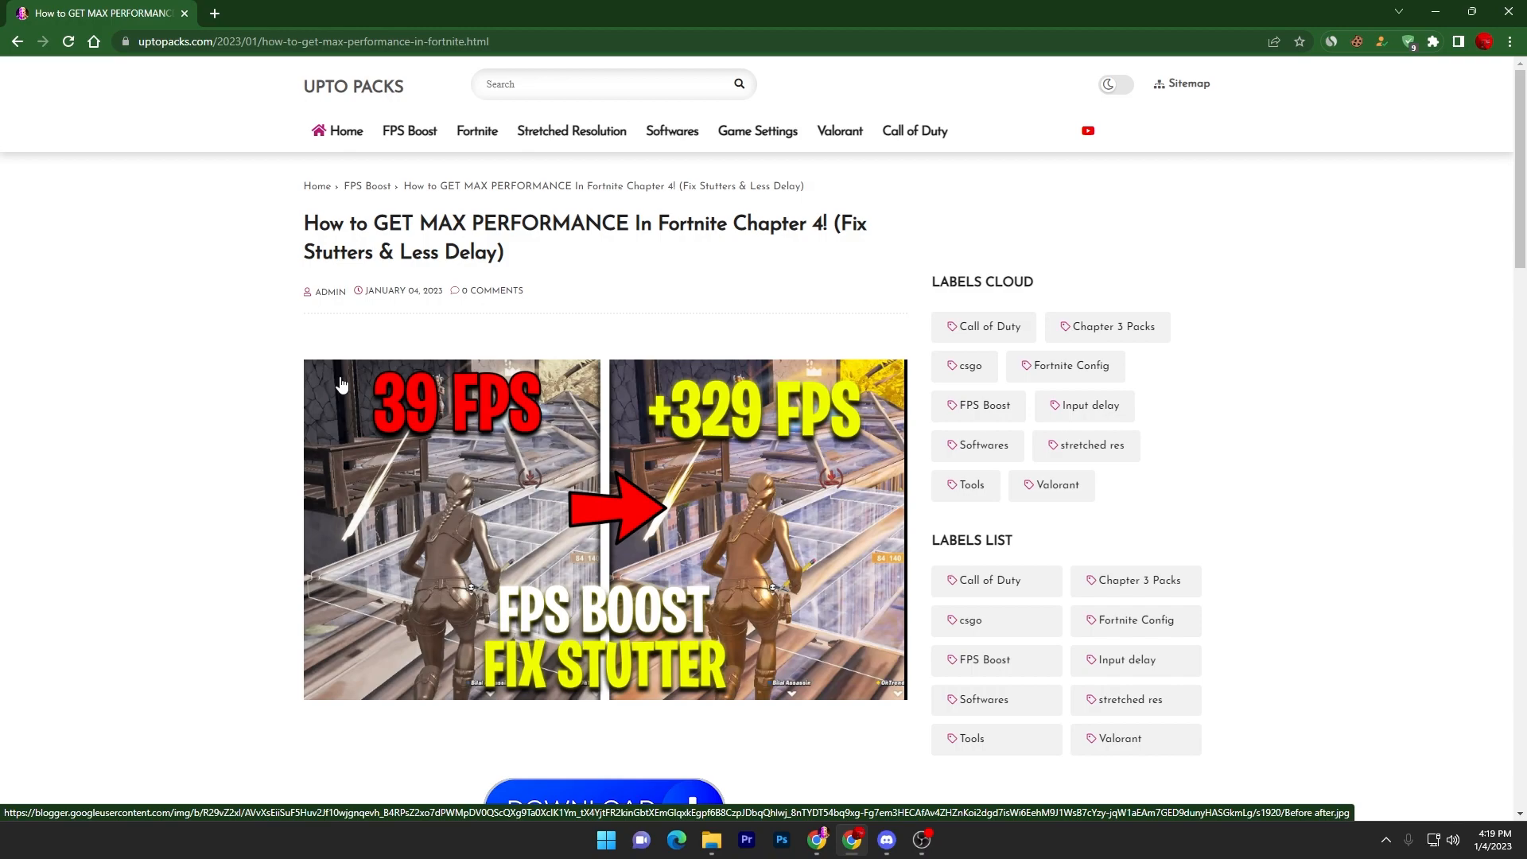
mouse_move(524, 106)
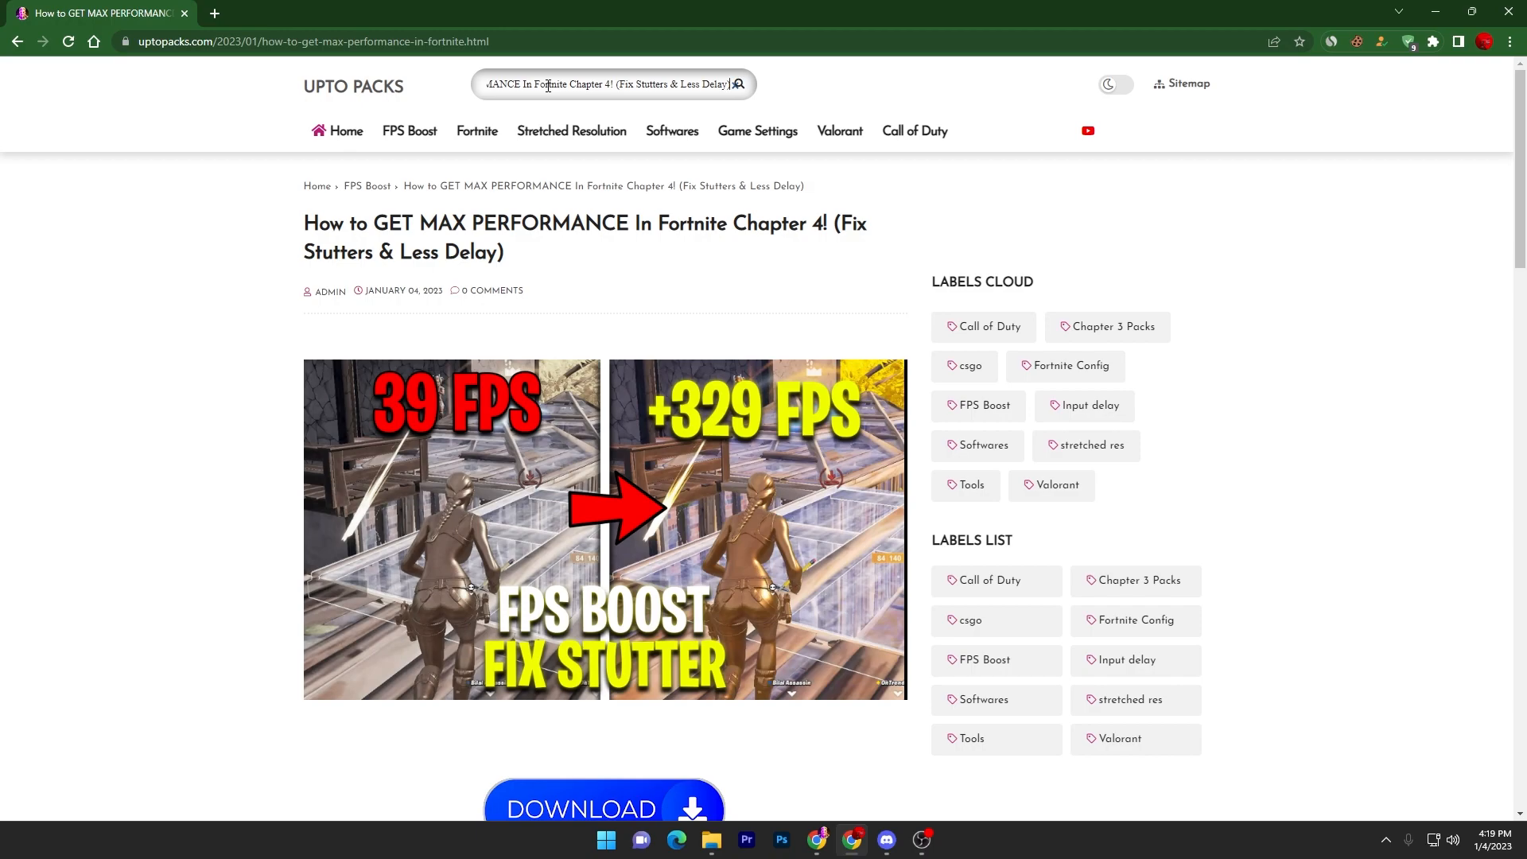
click(738, 84)
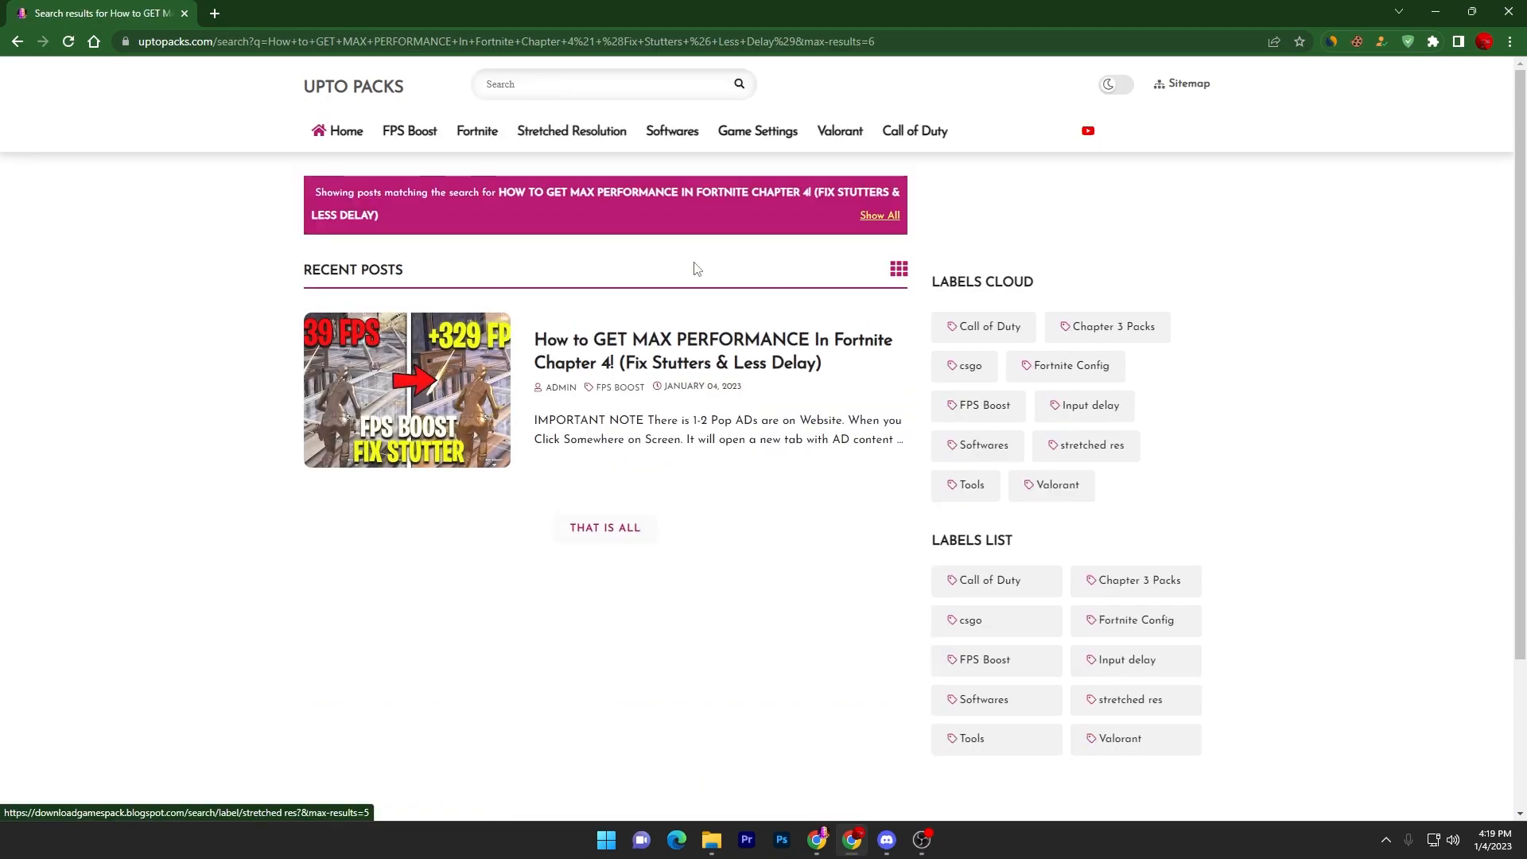
mouse_move(407, 387)
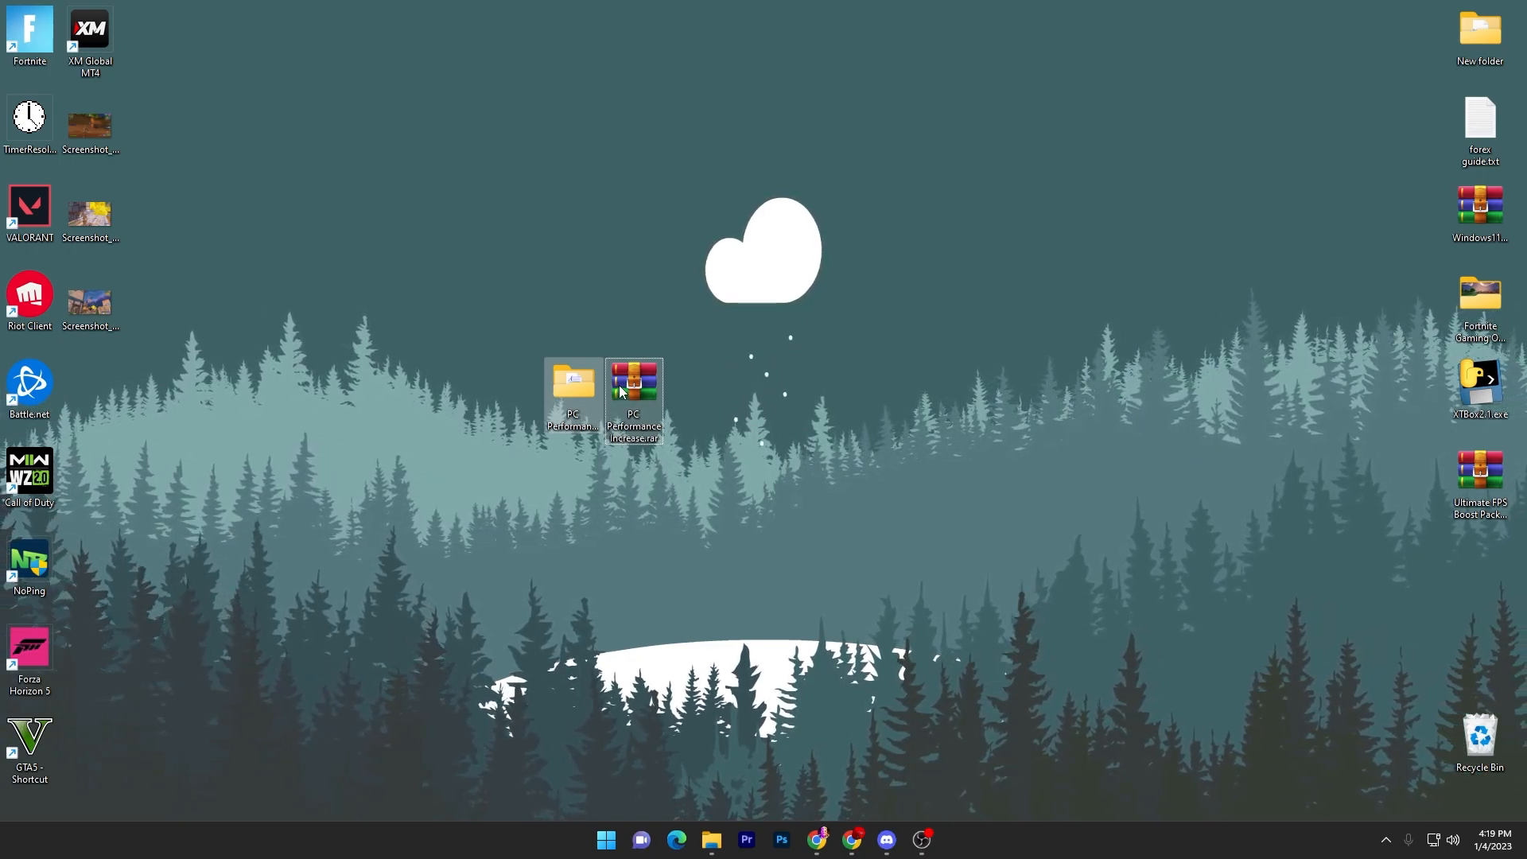
Extract the PC Performance Increase archive and open the resulting folder.
right_click(633, 400)
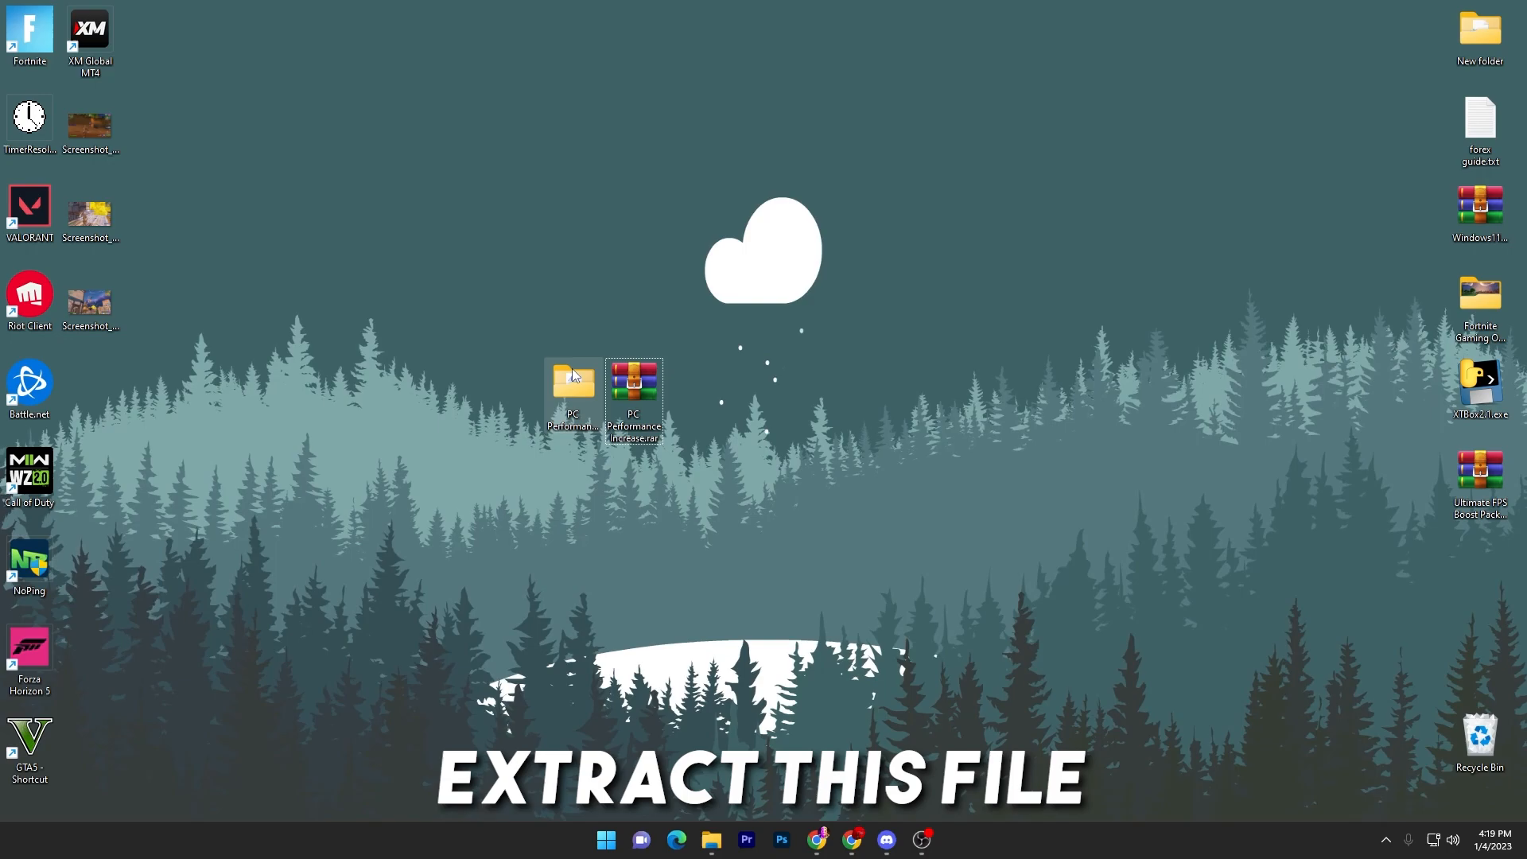
double_click(572, 382)
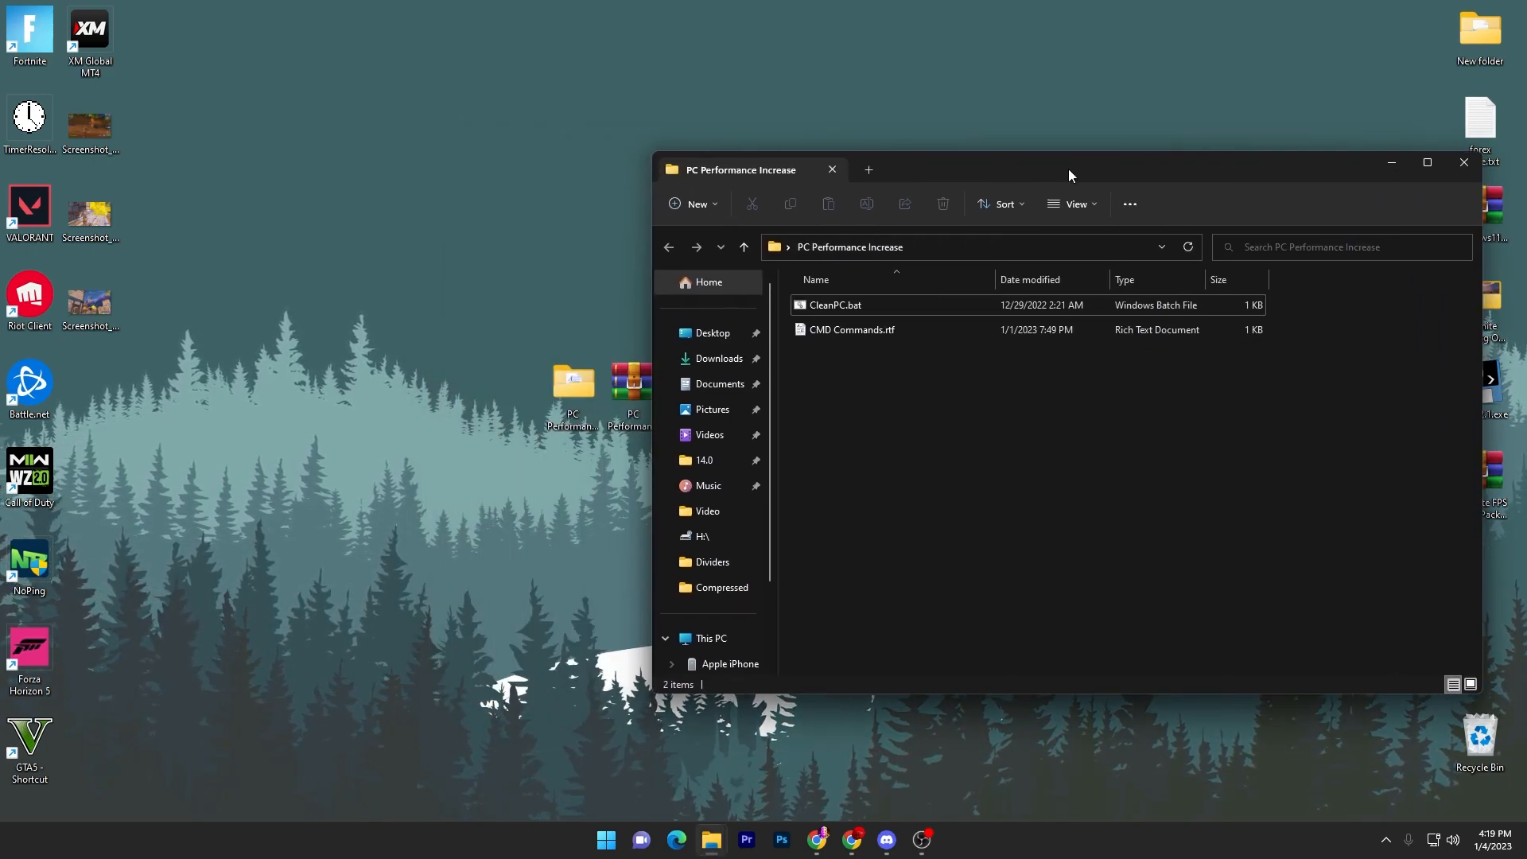
mouse_move(925, 406)
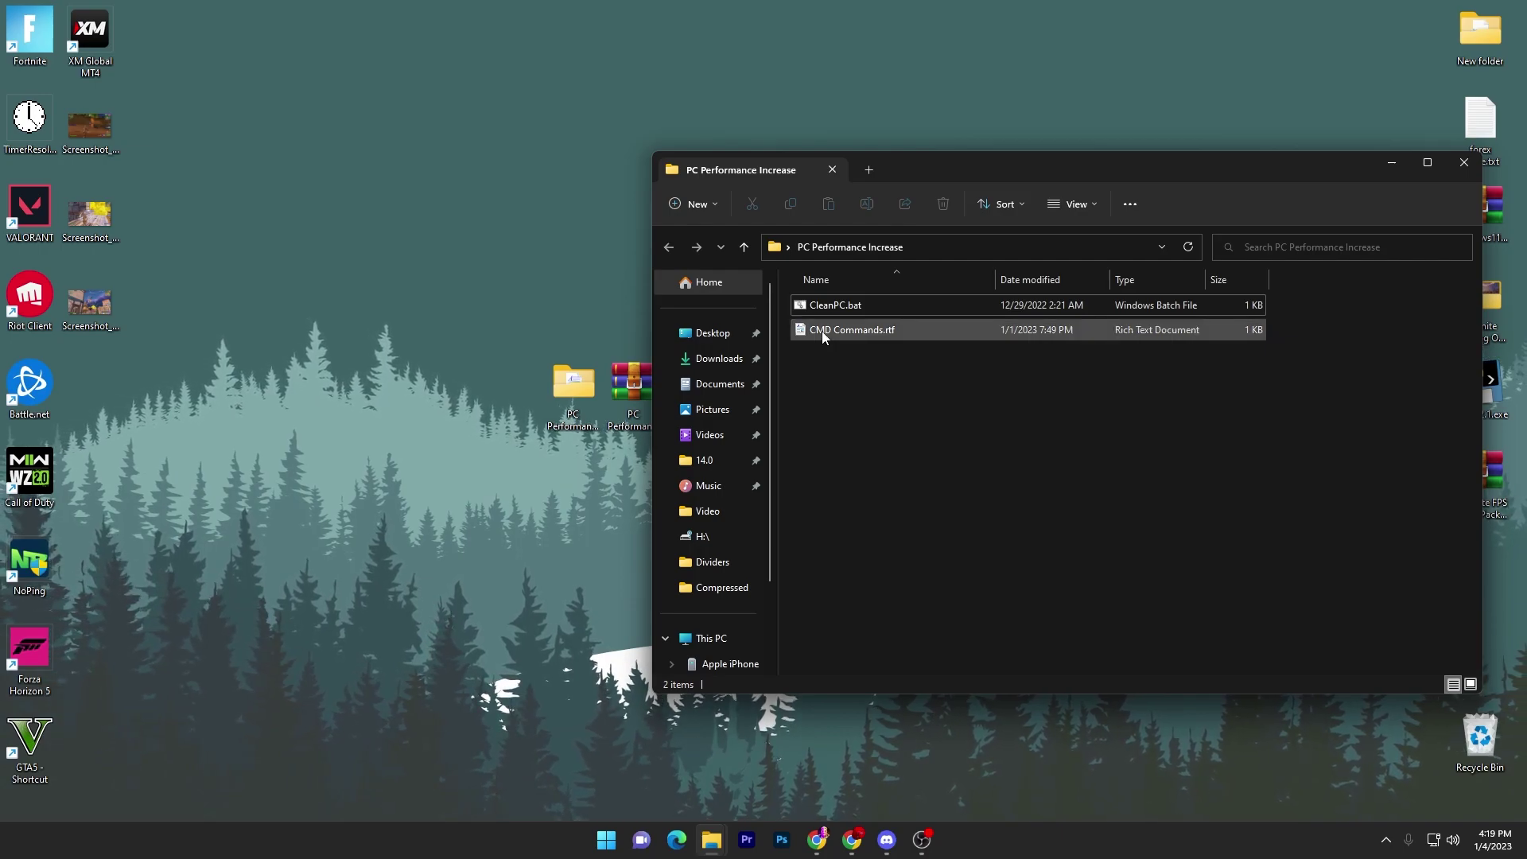
Open CMD Commands.rtf in WordPad.
double_click(851, 330)
text(cmd)
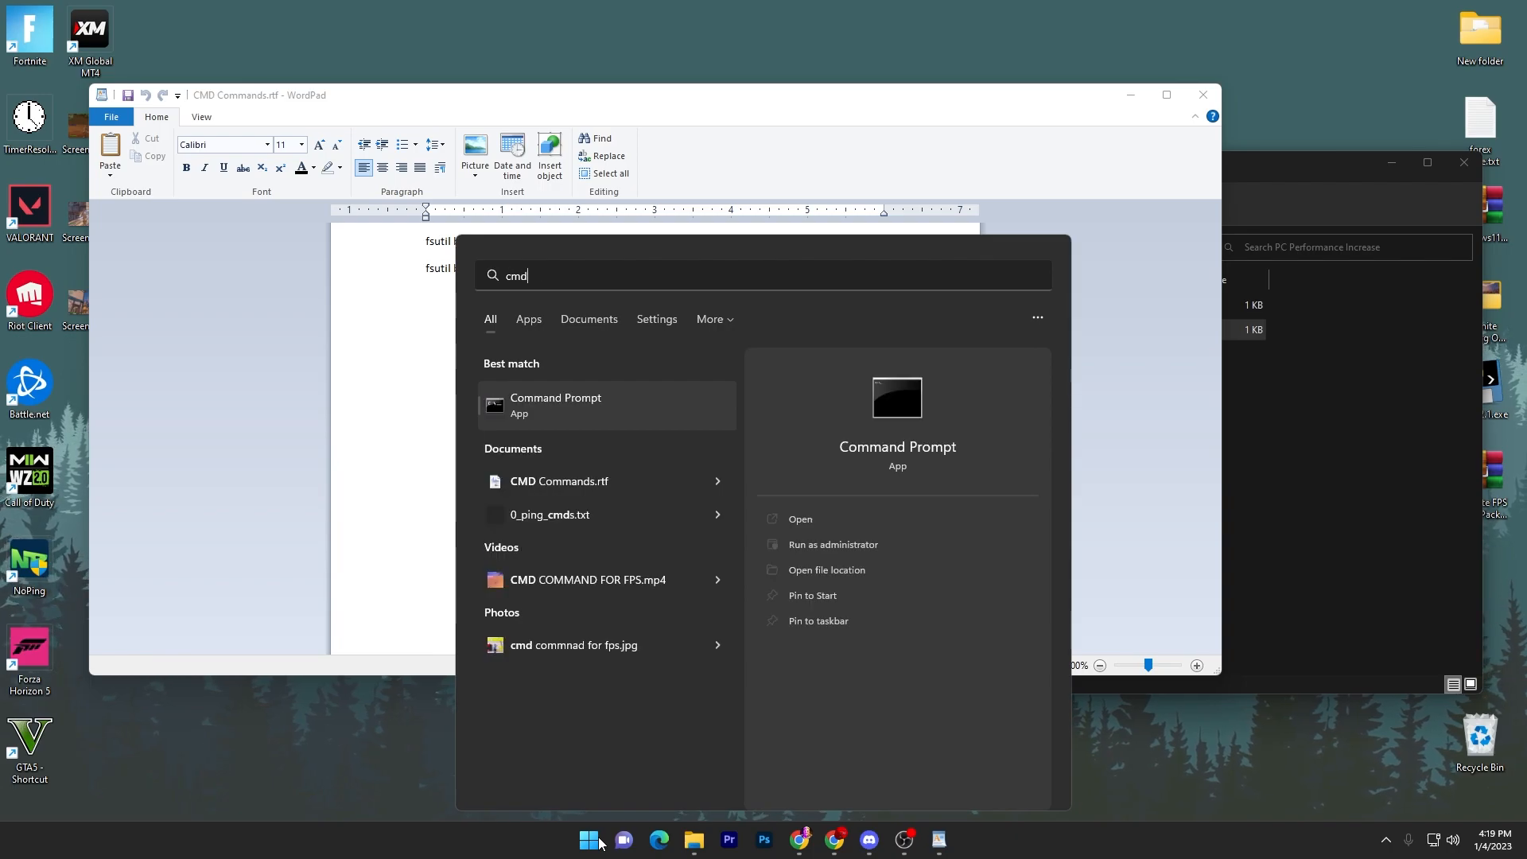
Run 'fsutil behavior set memoryusage 2' in an administrator Command Prompt and close the CMD Commands document.
click(833, 544)
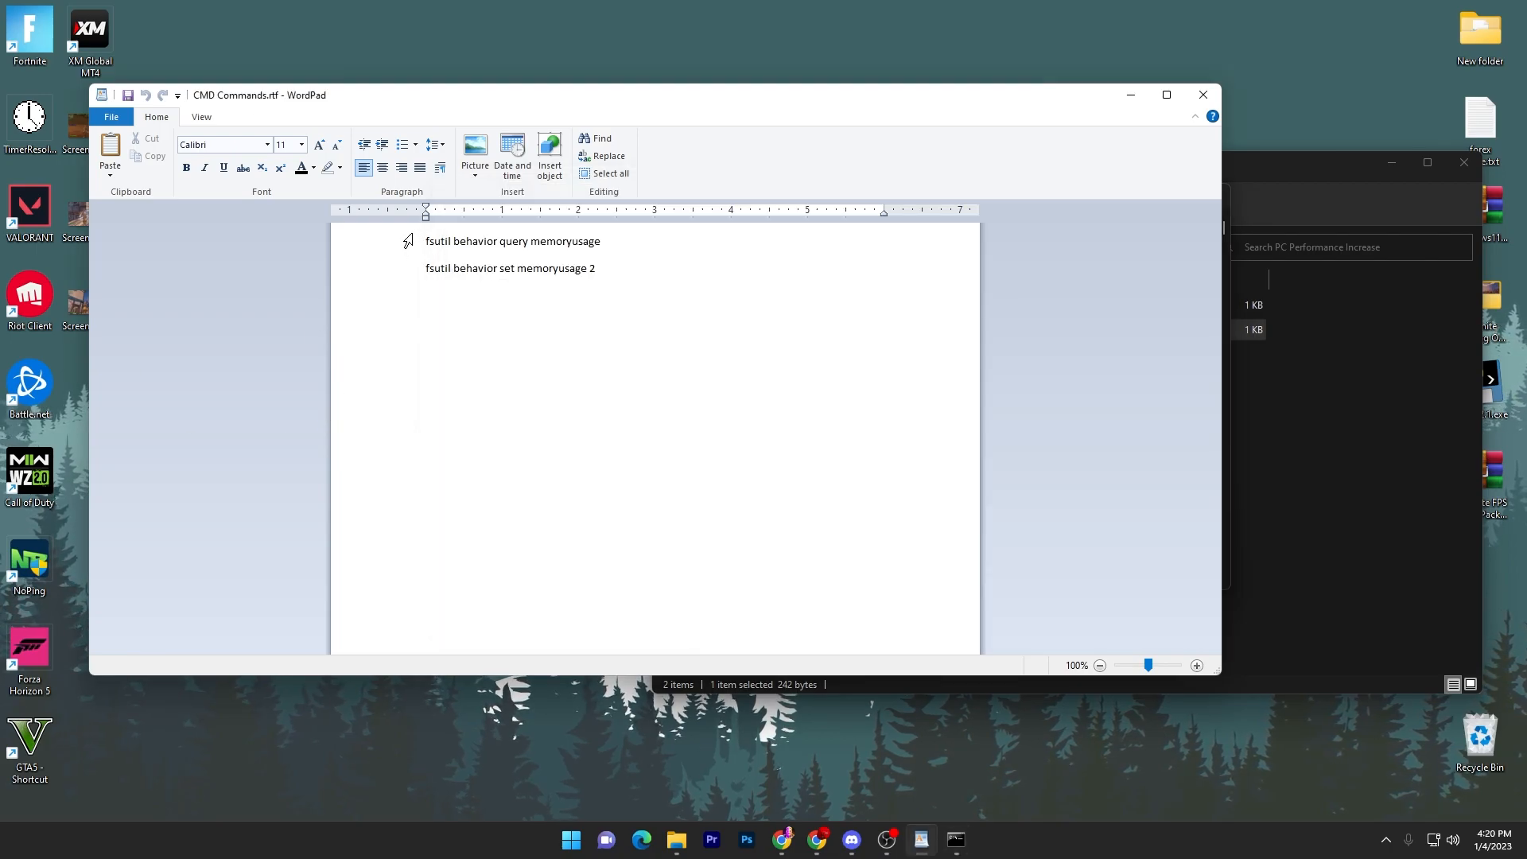
click(954, 839)
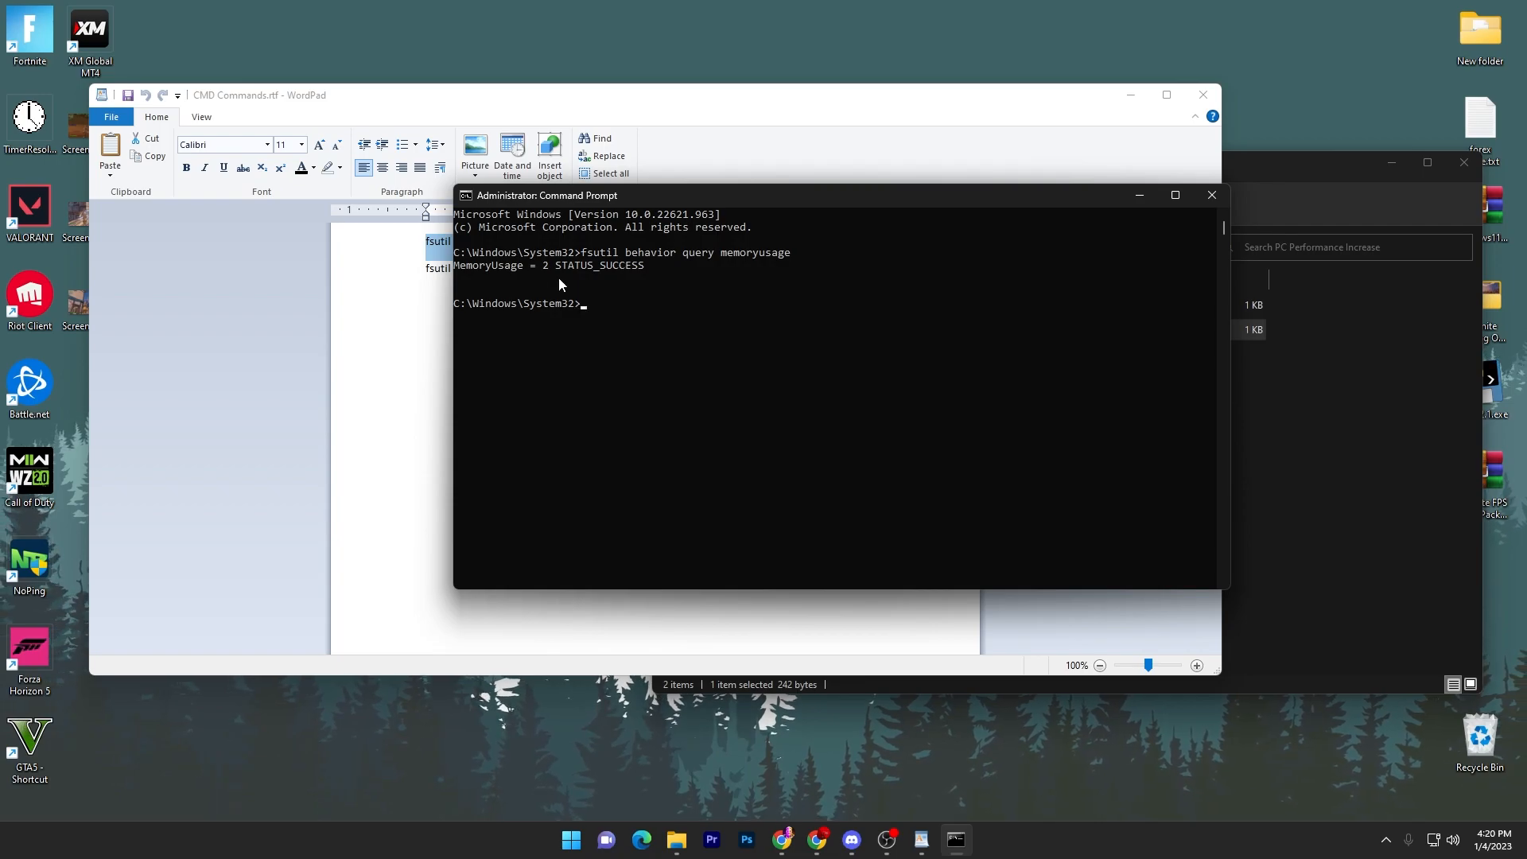
mouse_move(525, 282)
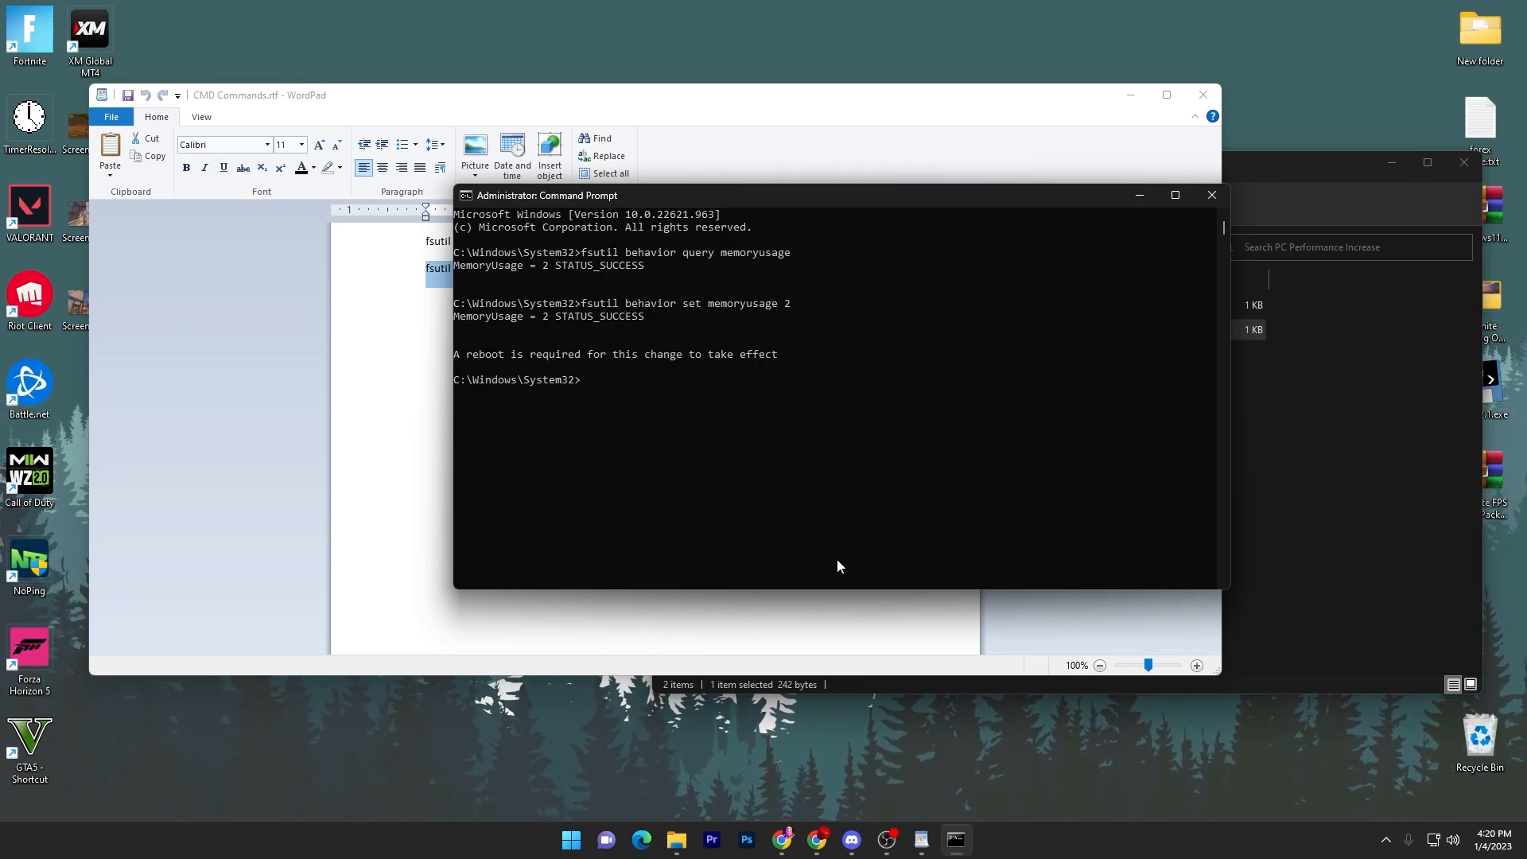
click(1211, 195)
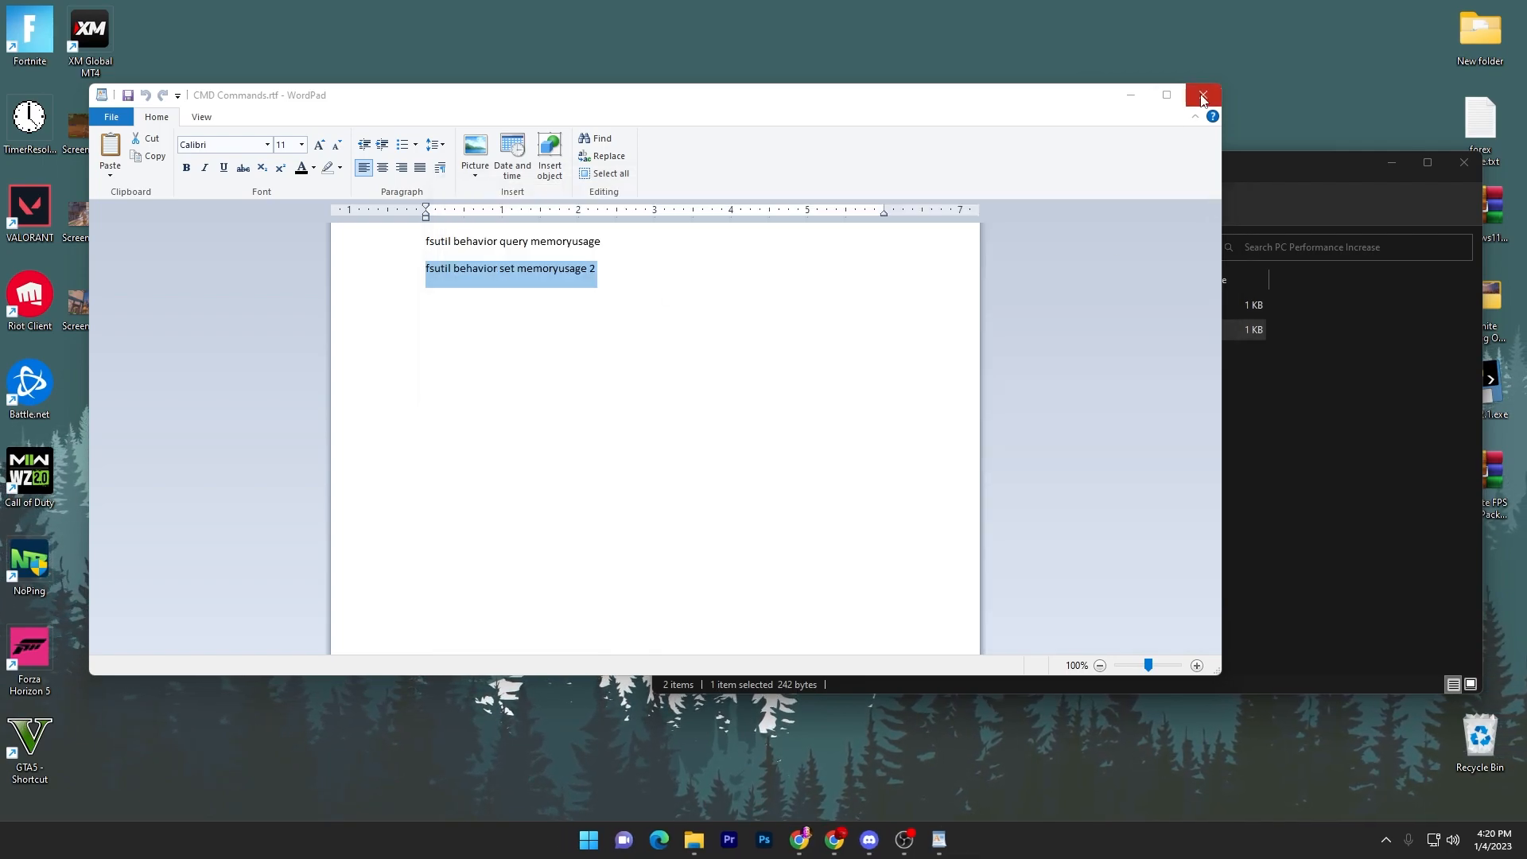
click(1202, 95)
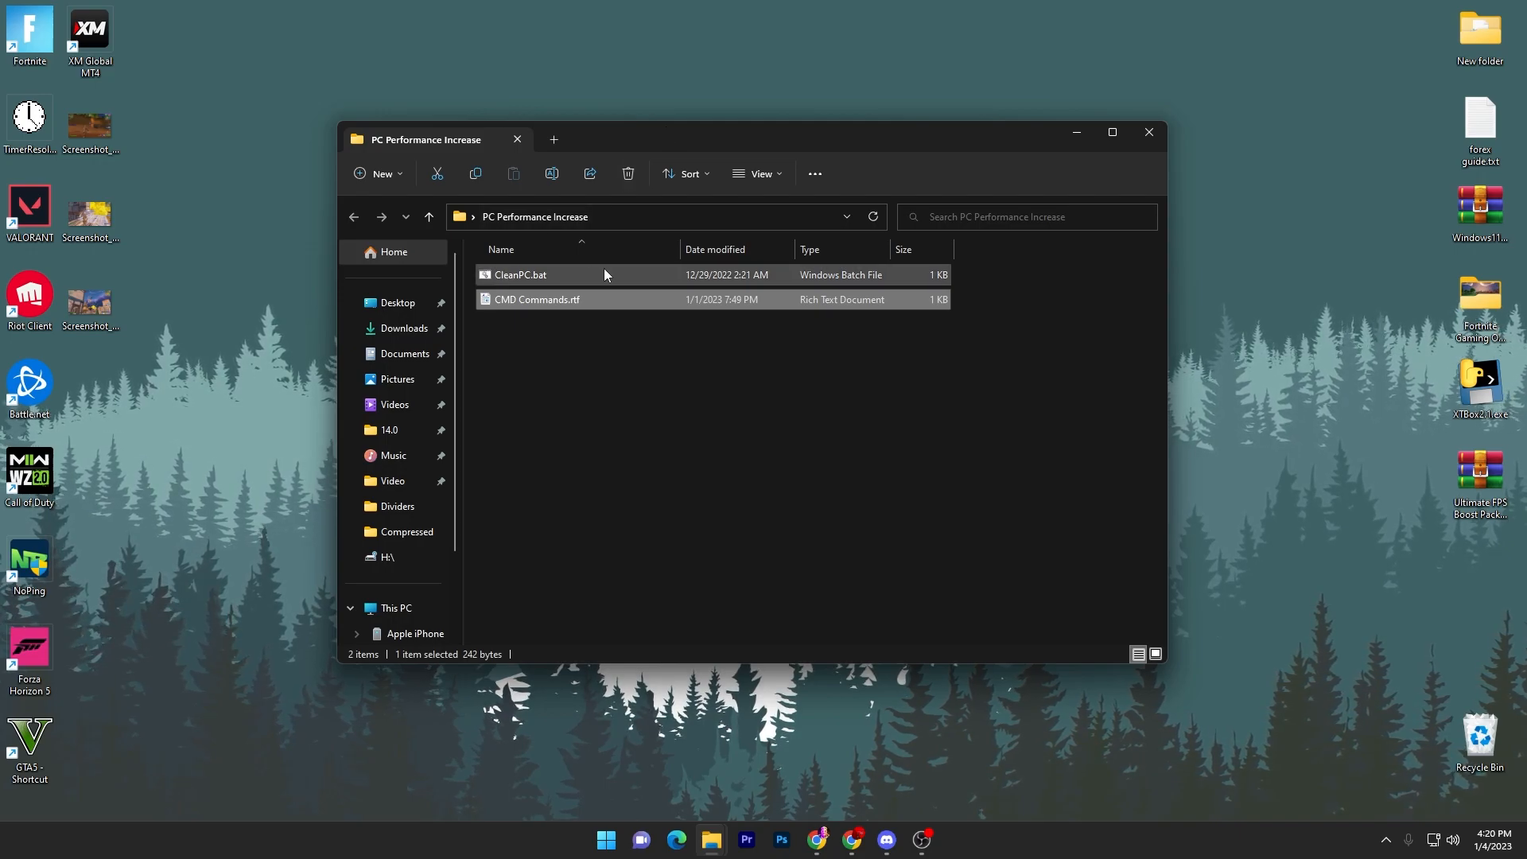
mouse_move(507, 276)
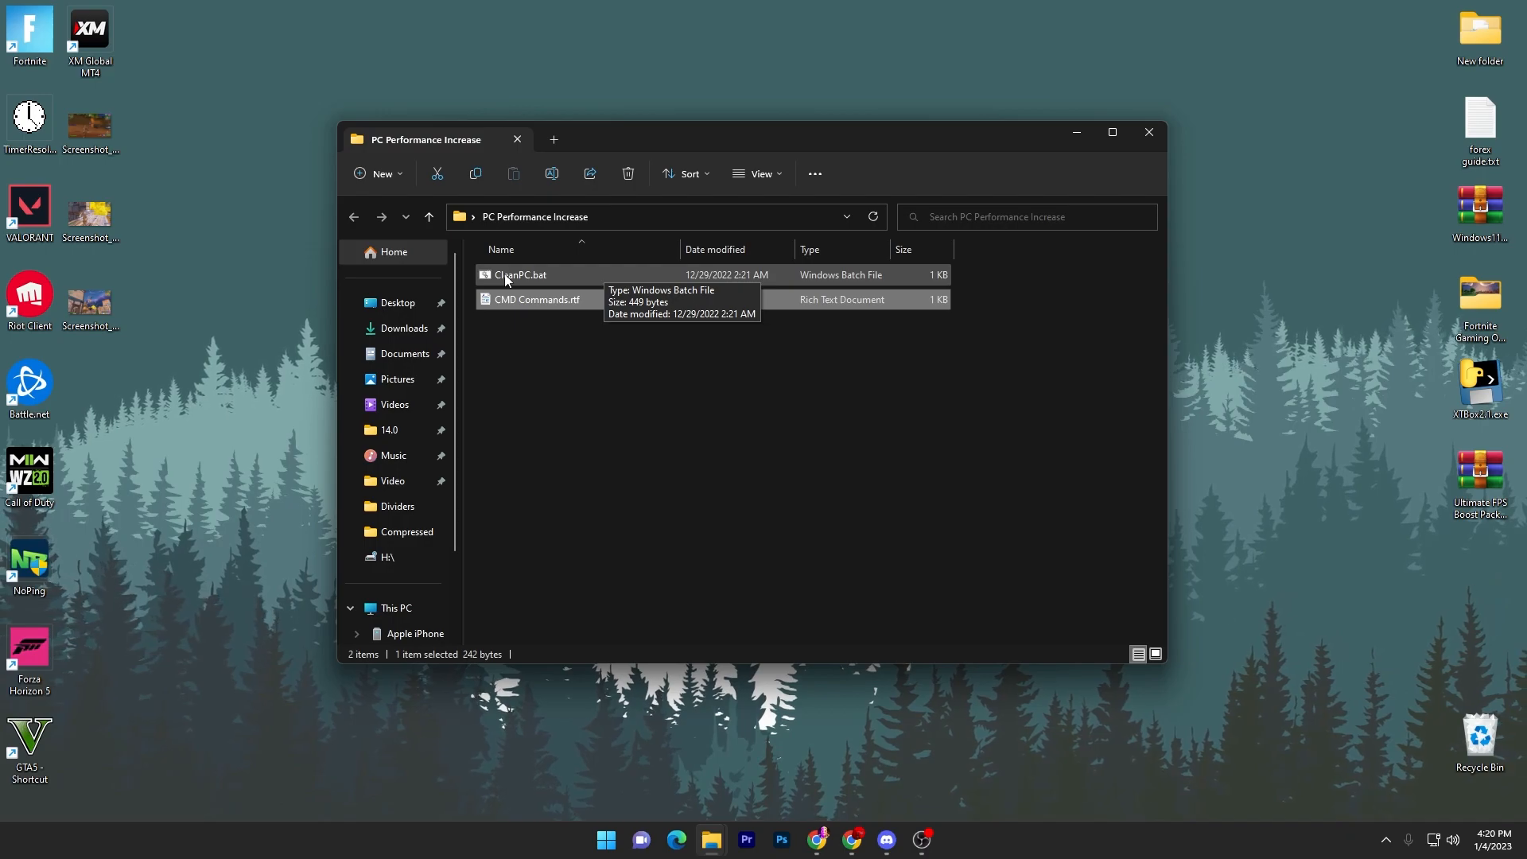
Open CleanPC.bat from the PC Performance Increase folder in Notepad.
double_click(520, 273)
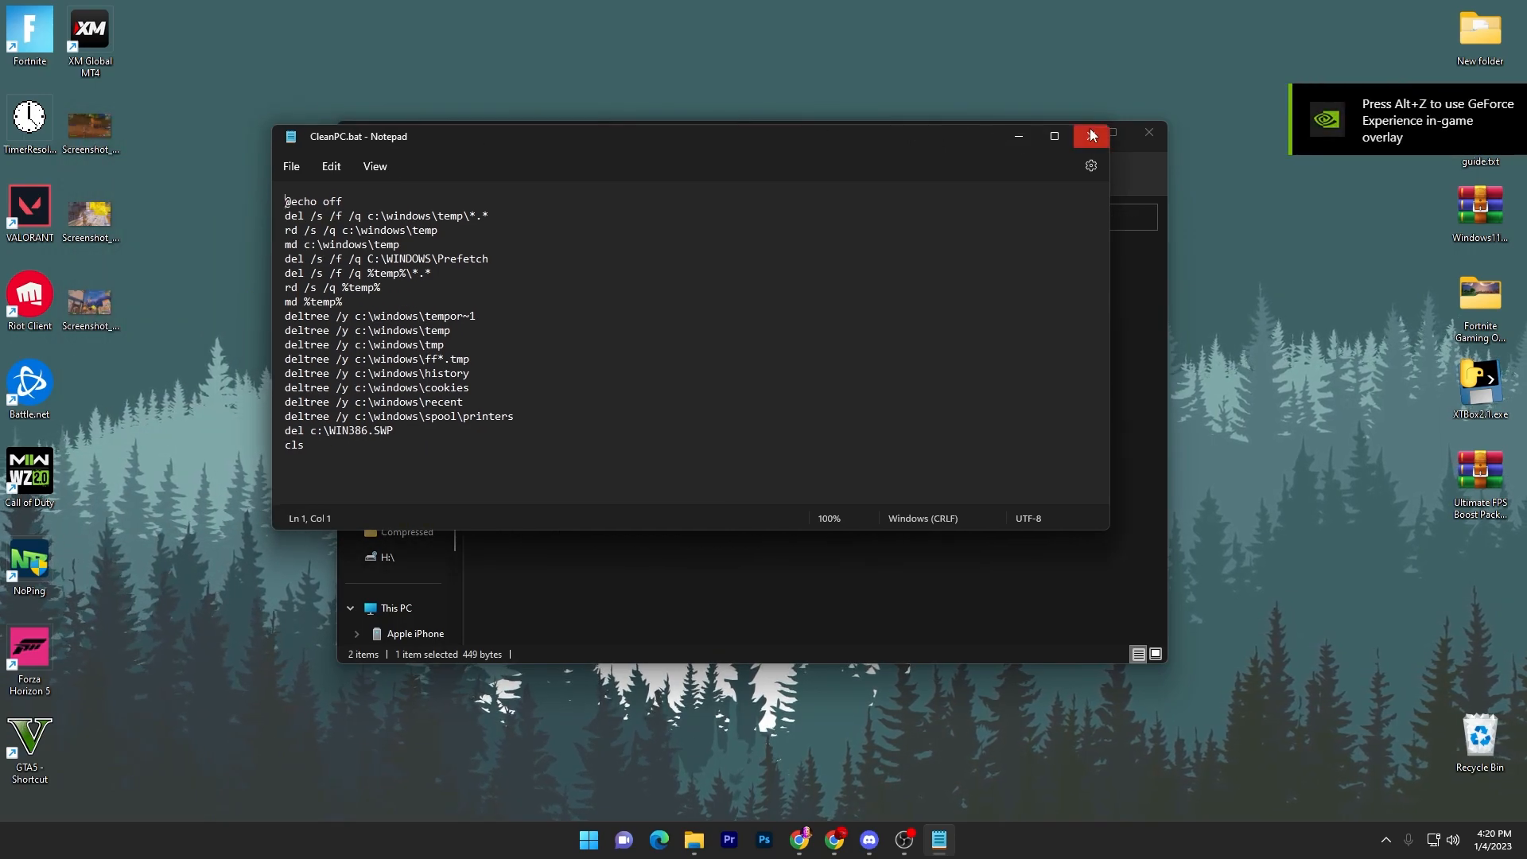
Close Notepad after reviewing the CleanPC.bat temp and prefetch cleanup commands.
click(1089, 136)
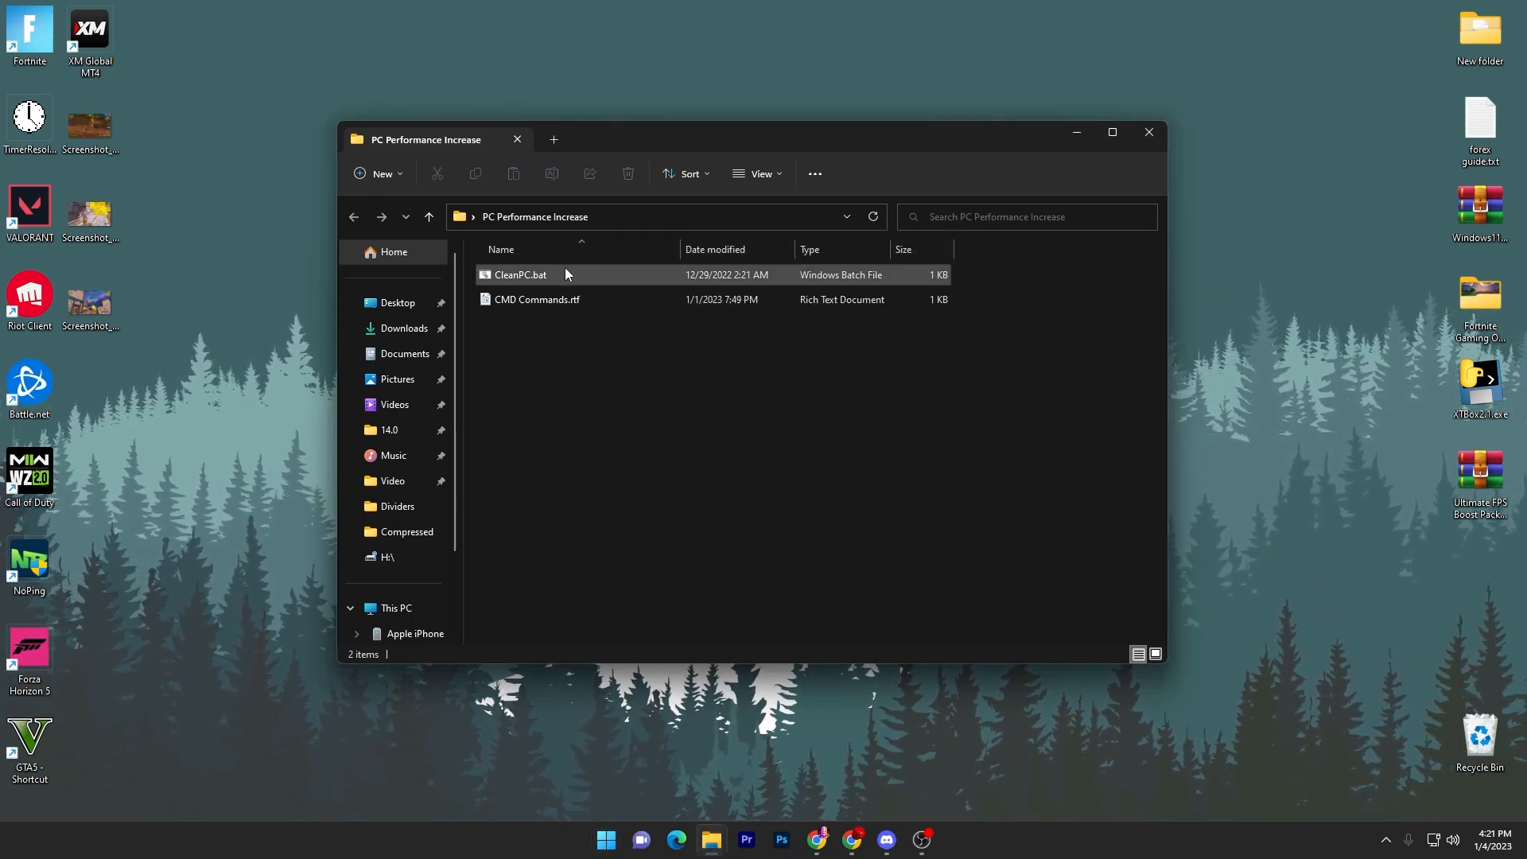
mouse_move(520, 274)
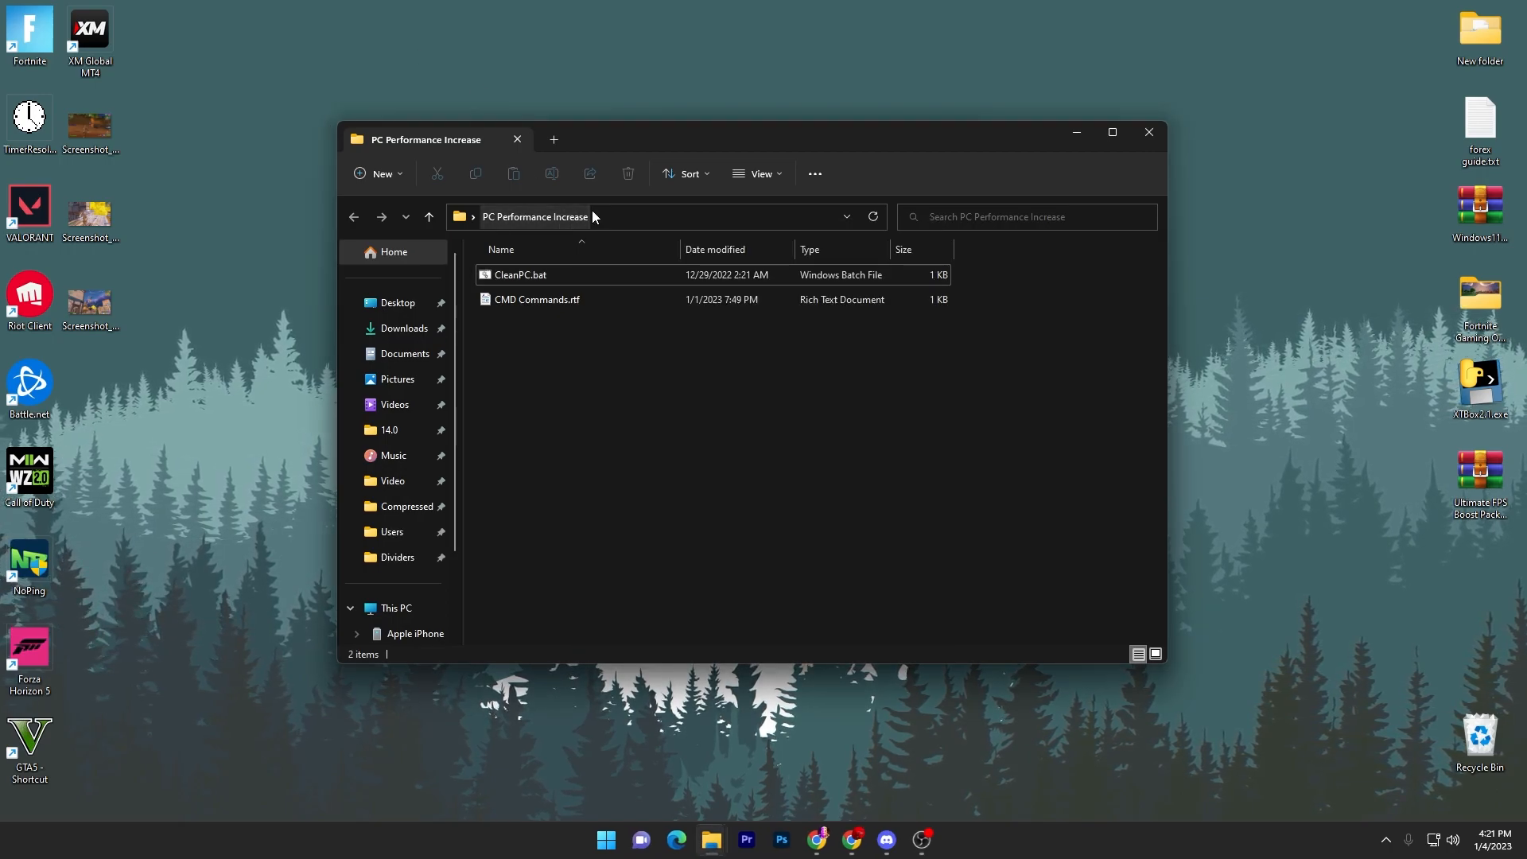
Browse via %appdata% into the AppData Local Temp folder and look through its contents.
text(%appdata%)
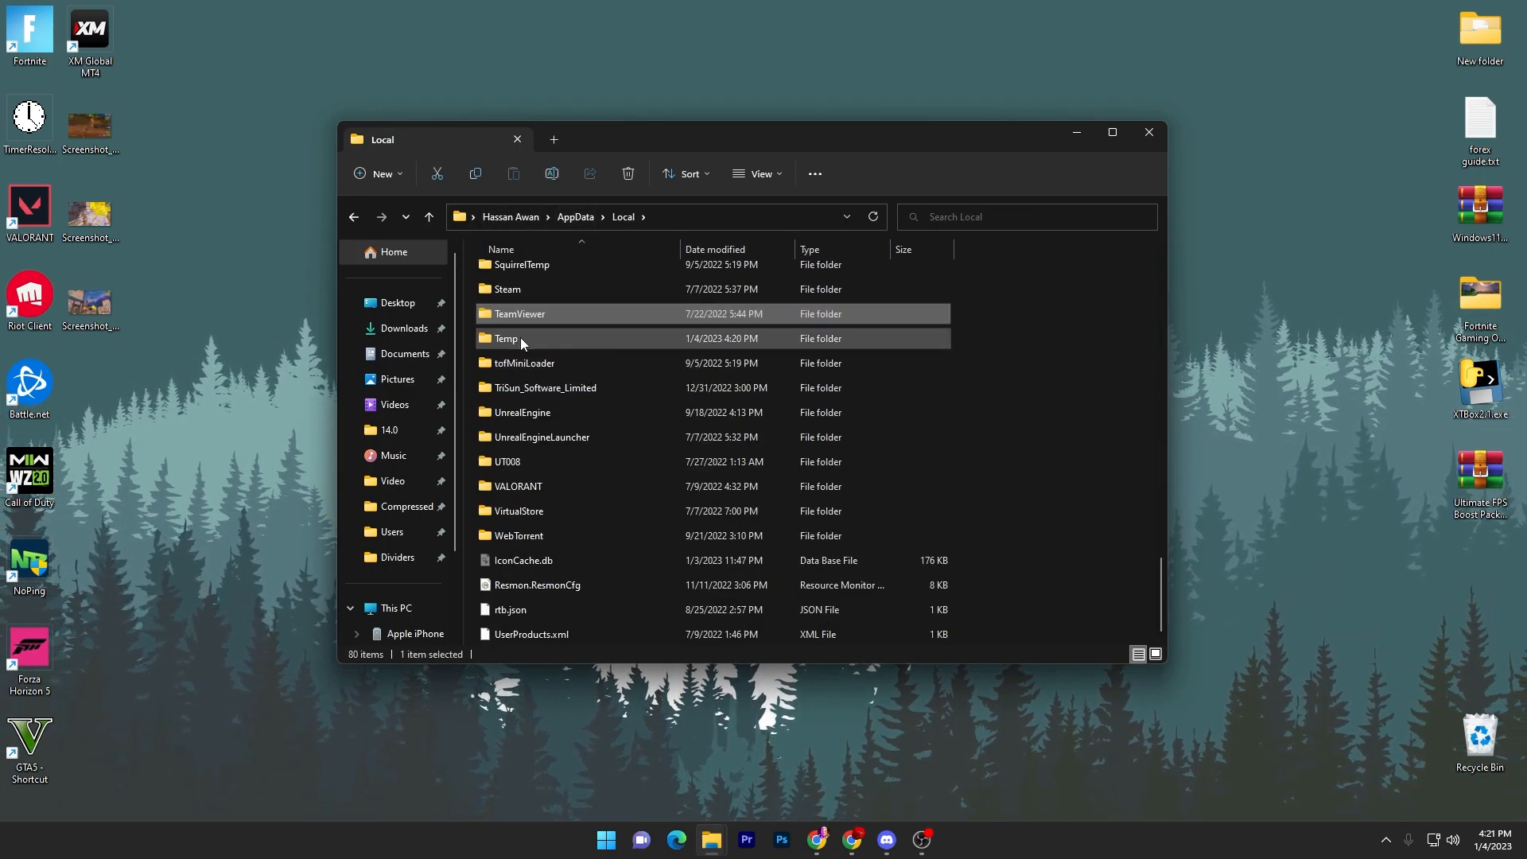
double_click(507, 338)
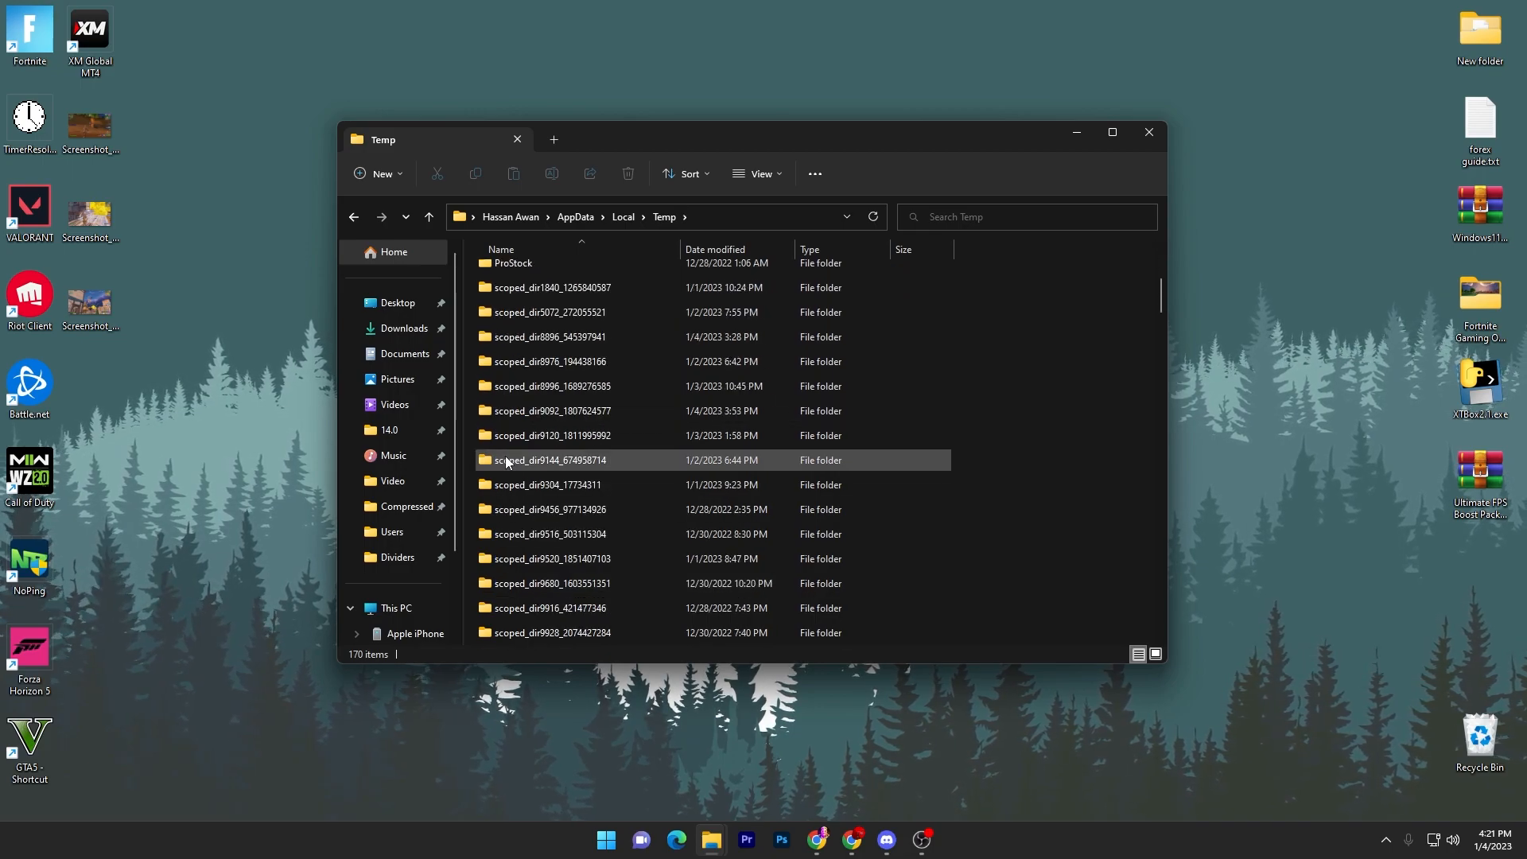
scroll(up, 3)
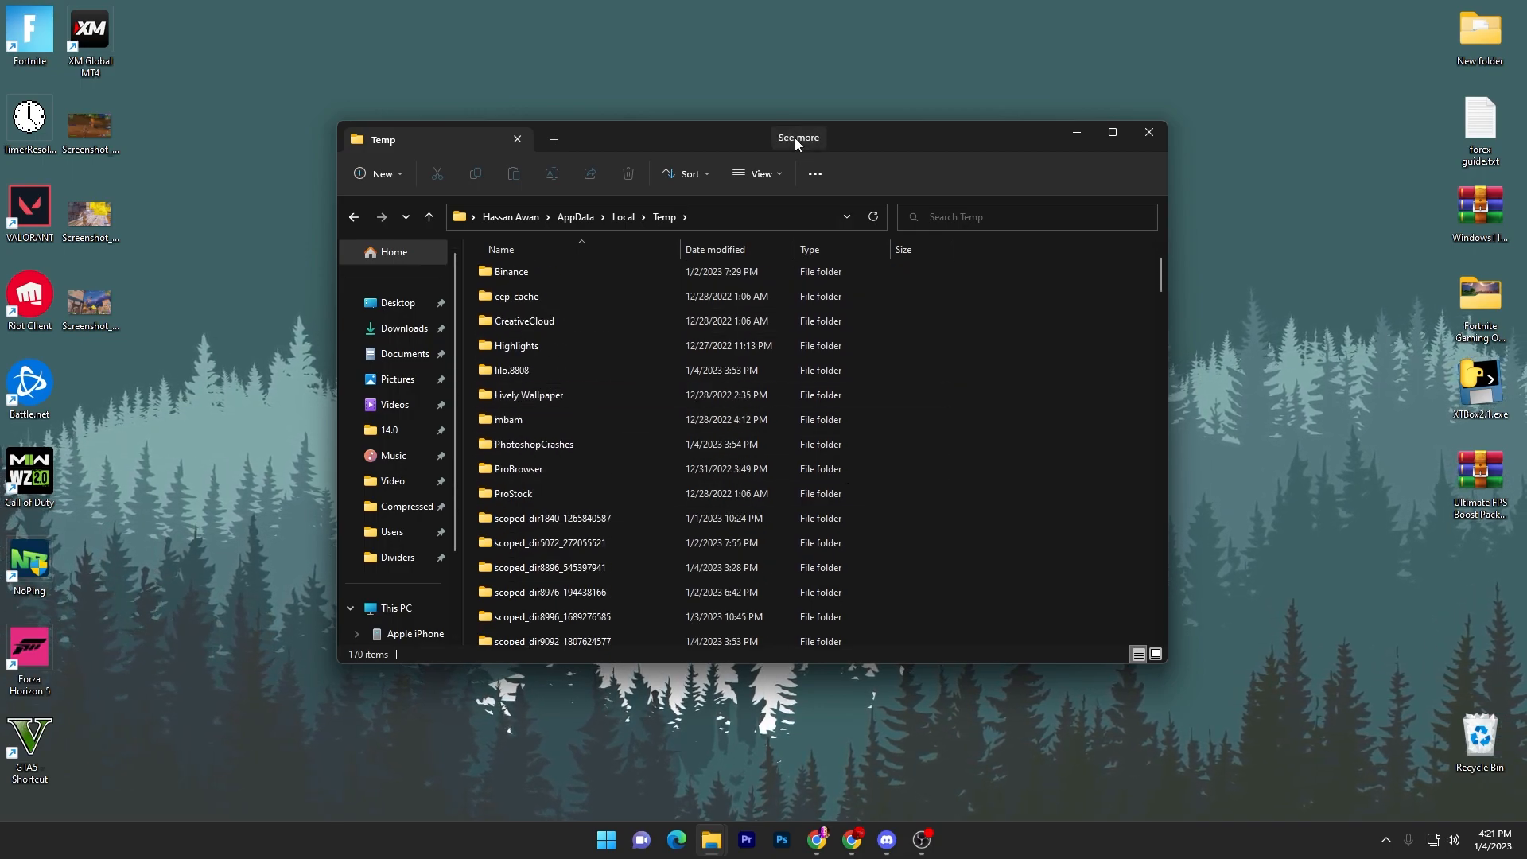
mouse_move(1105, 322)
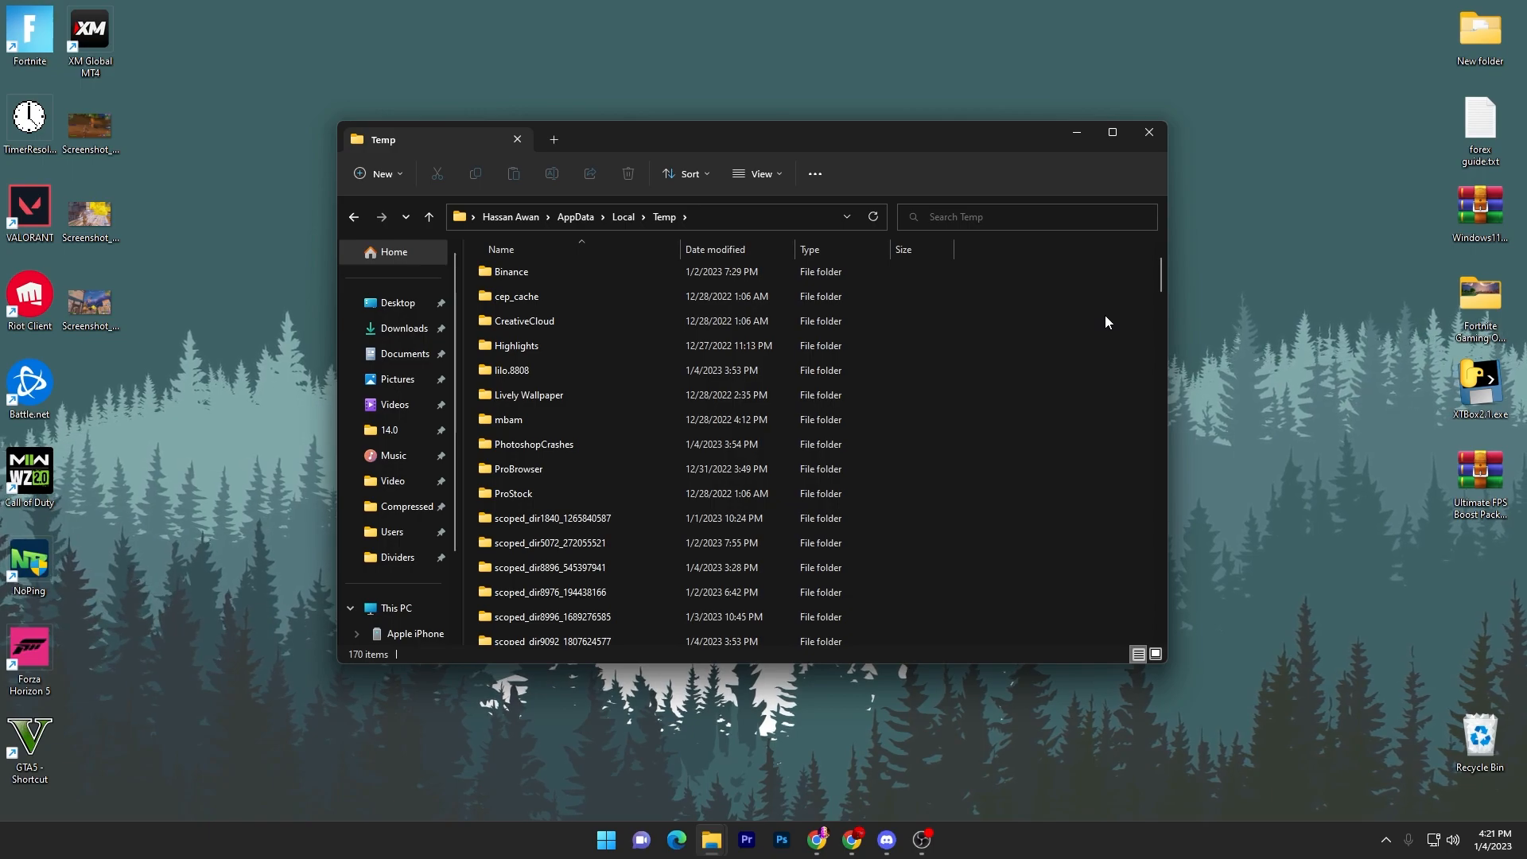
double_click(515, 345)
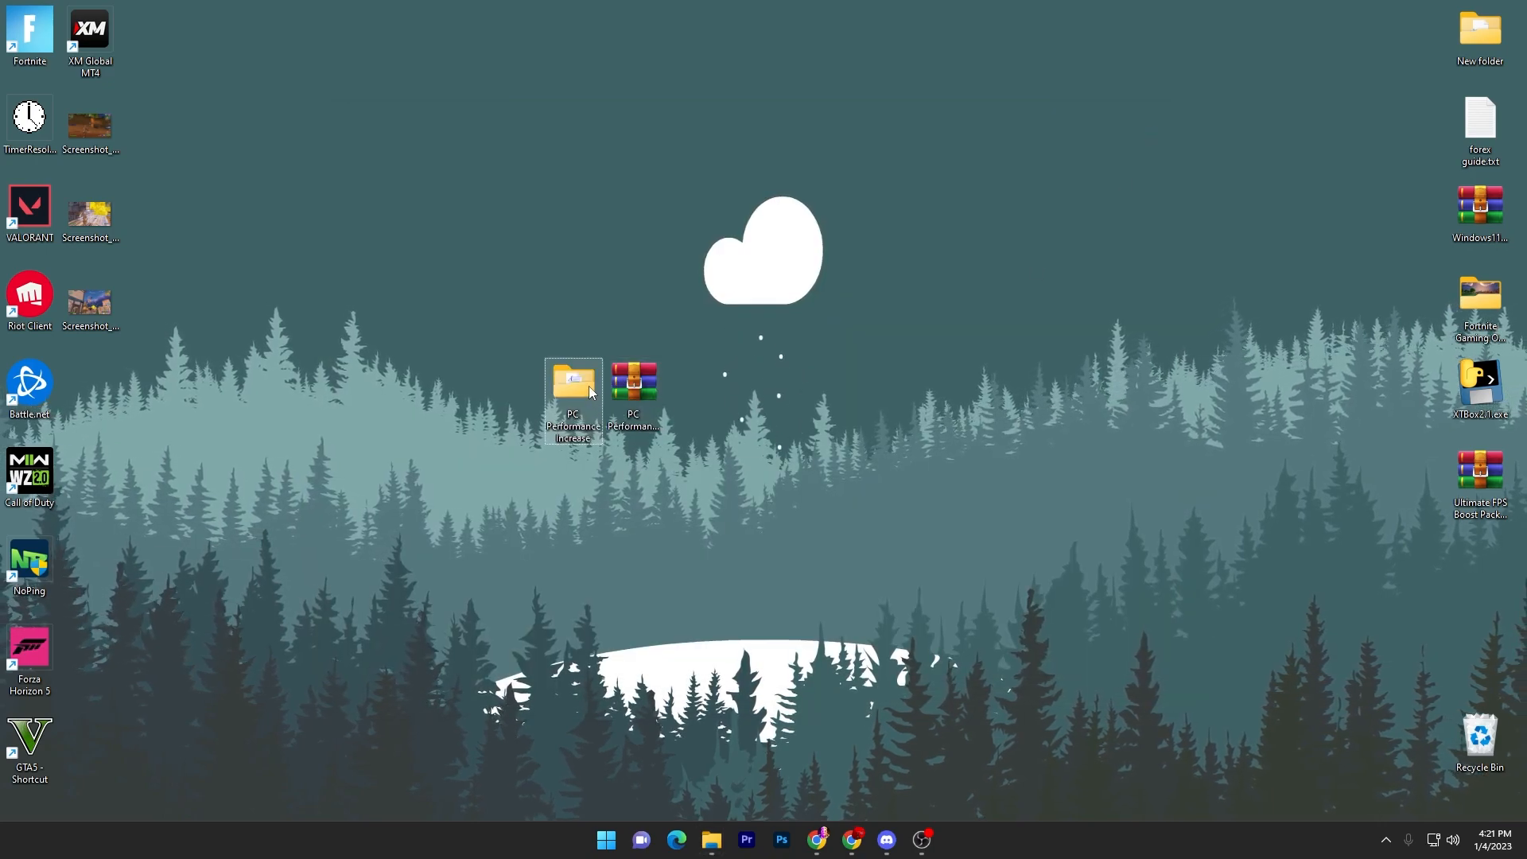
double_click(572, 380)
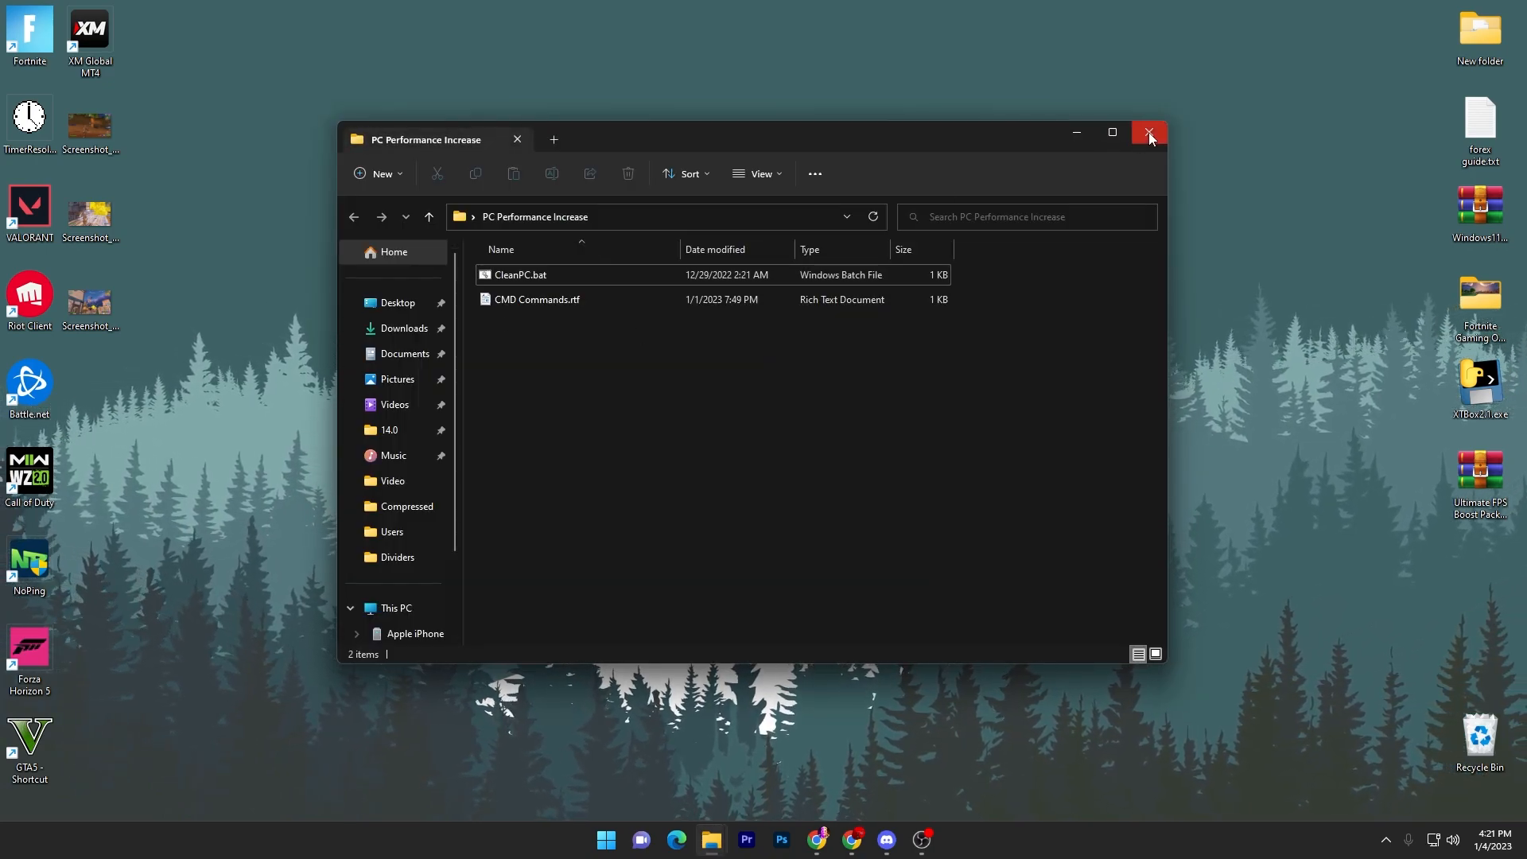
mouse_move(1149, 134)
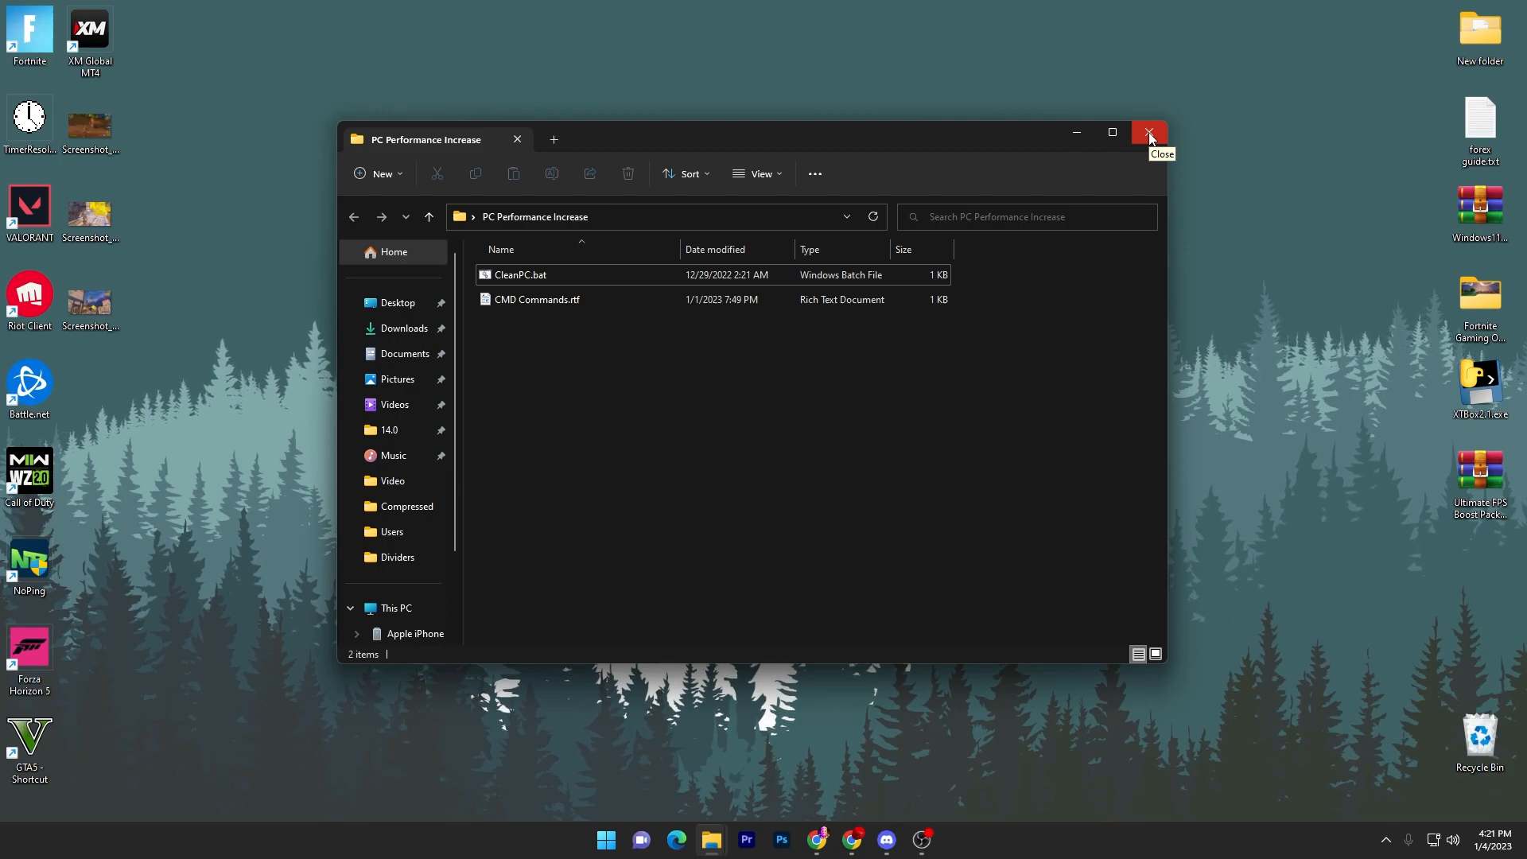
click(1149, 134)
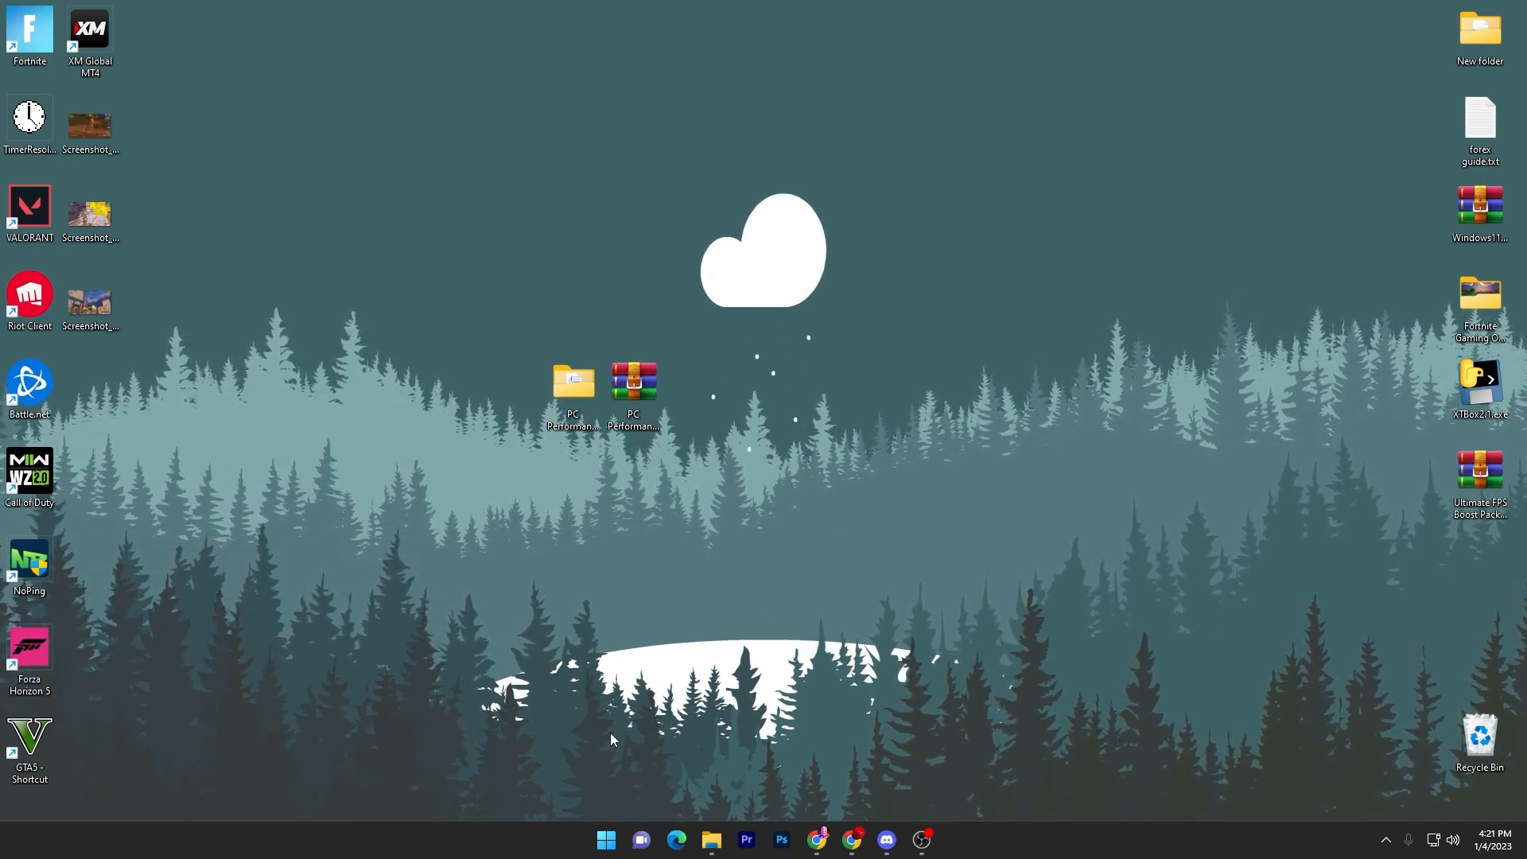
Launch Task Manager from the Start button's quick link menu.
right_click(604, 838)
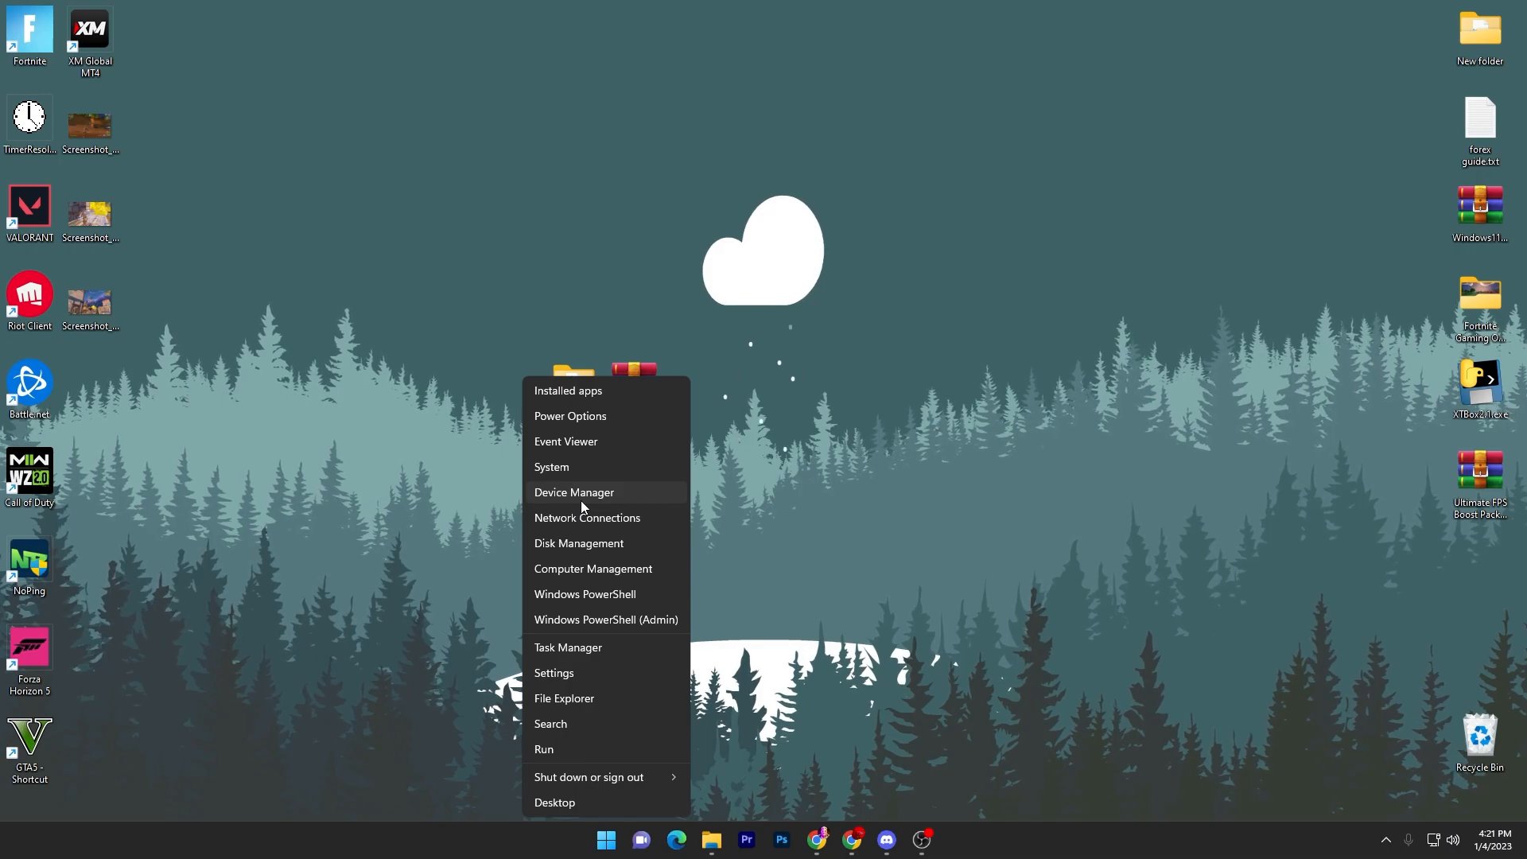
mouse_move(581, 647)
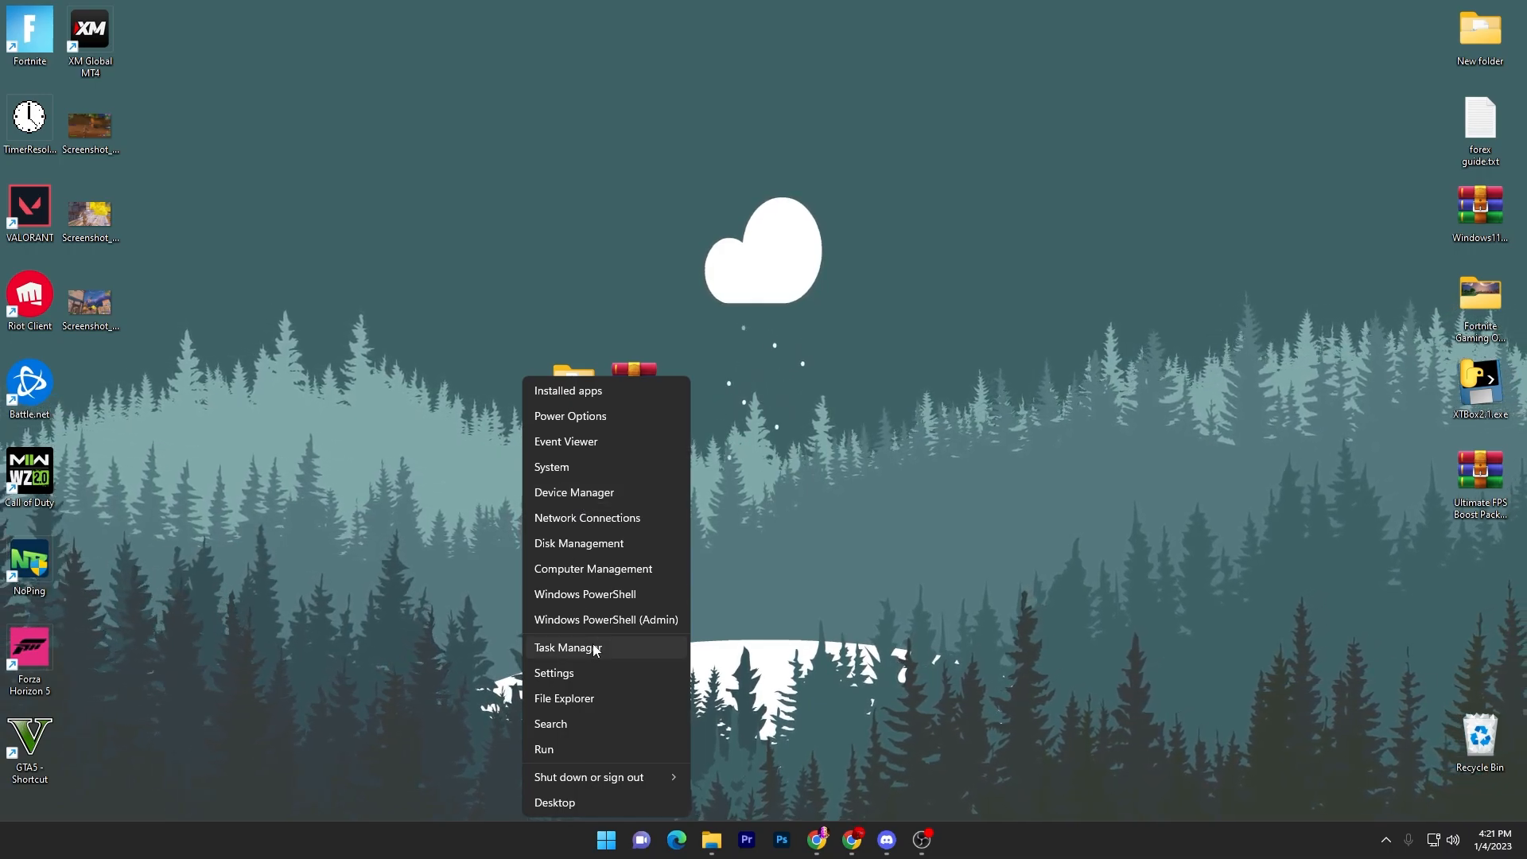
click(568, 647)
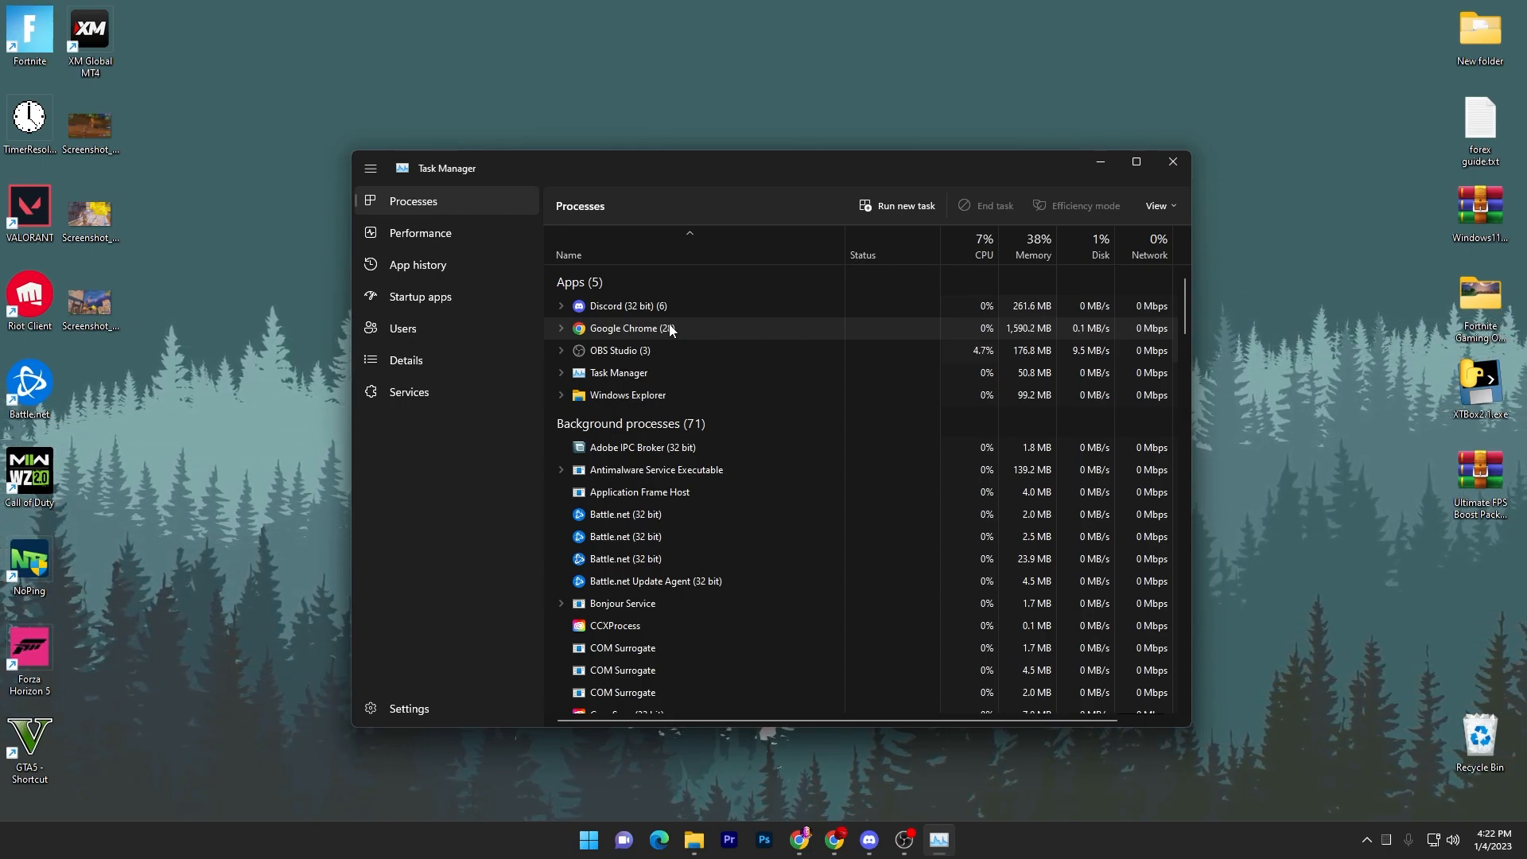
End the Google Chrome process from the Processes list.
right_click(632, 329)
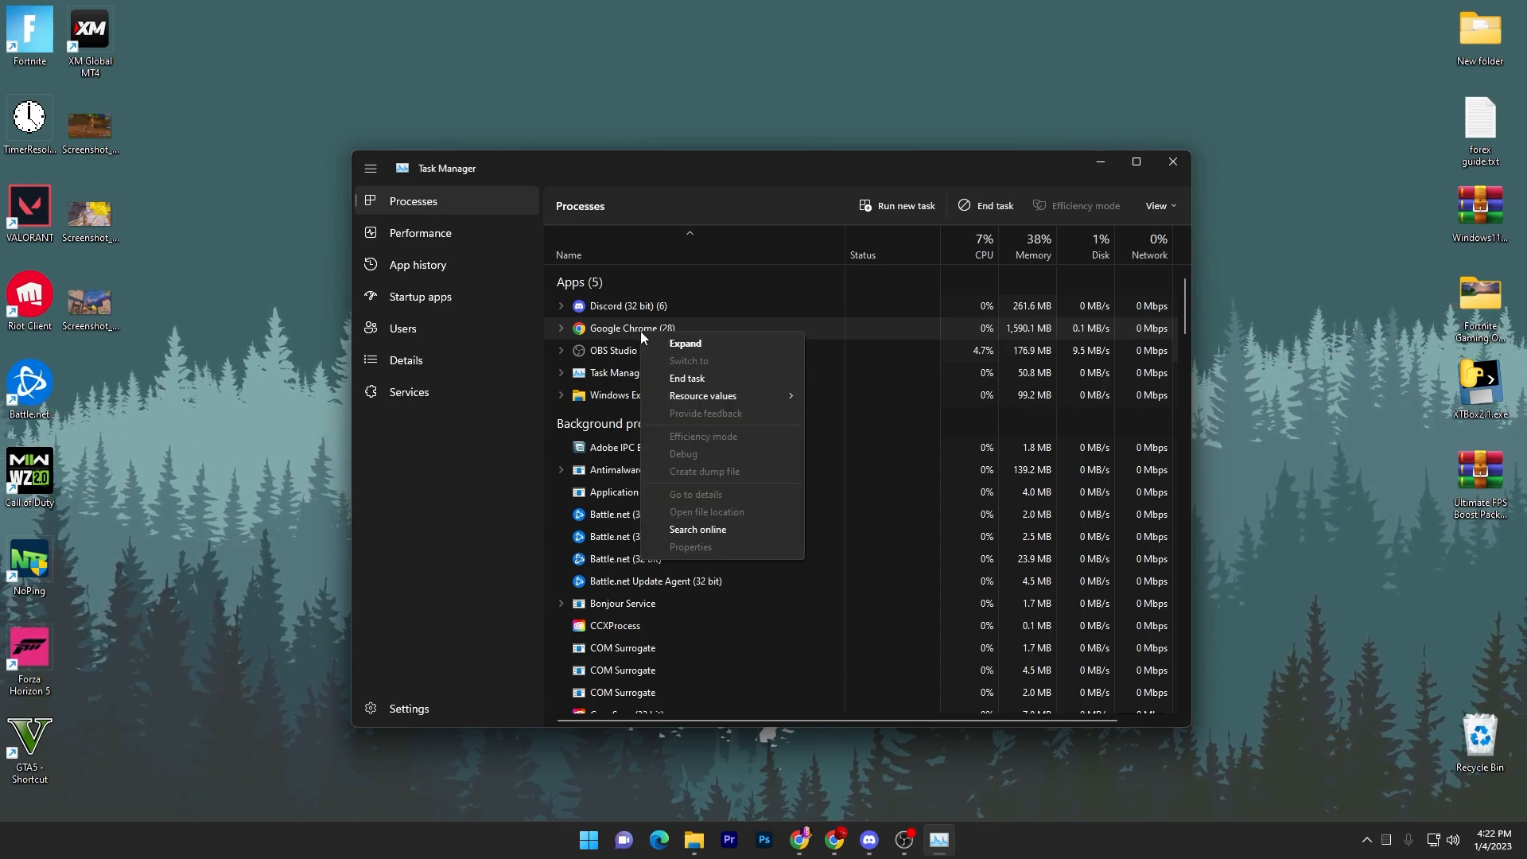
click(687, 378)
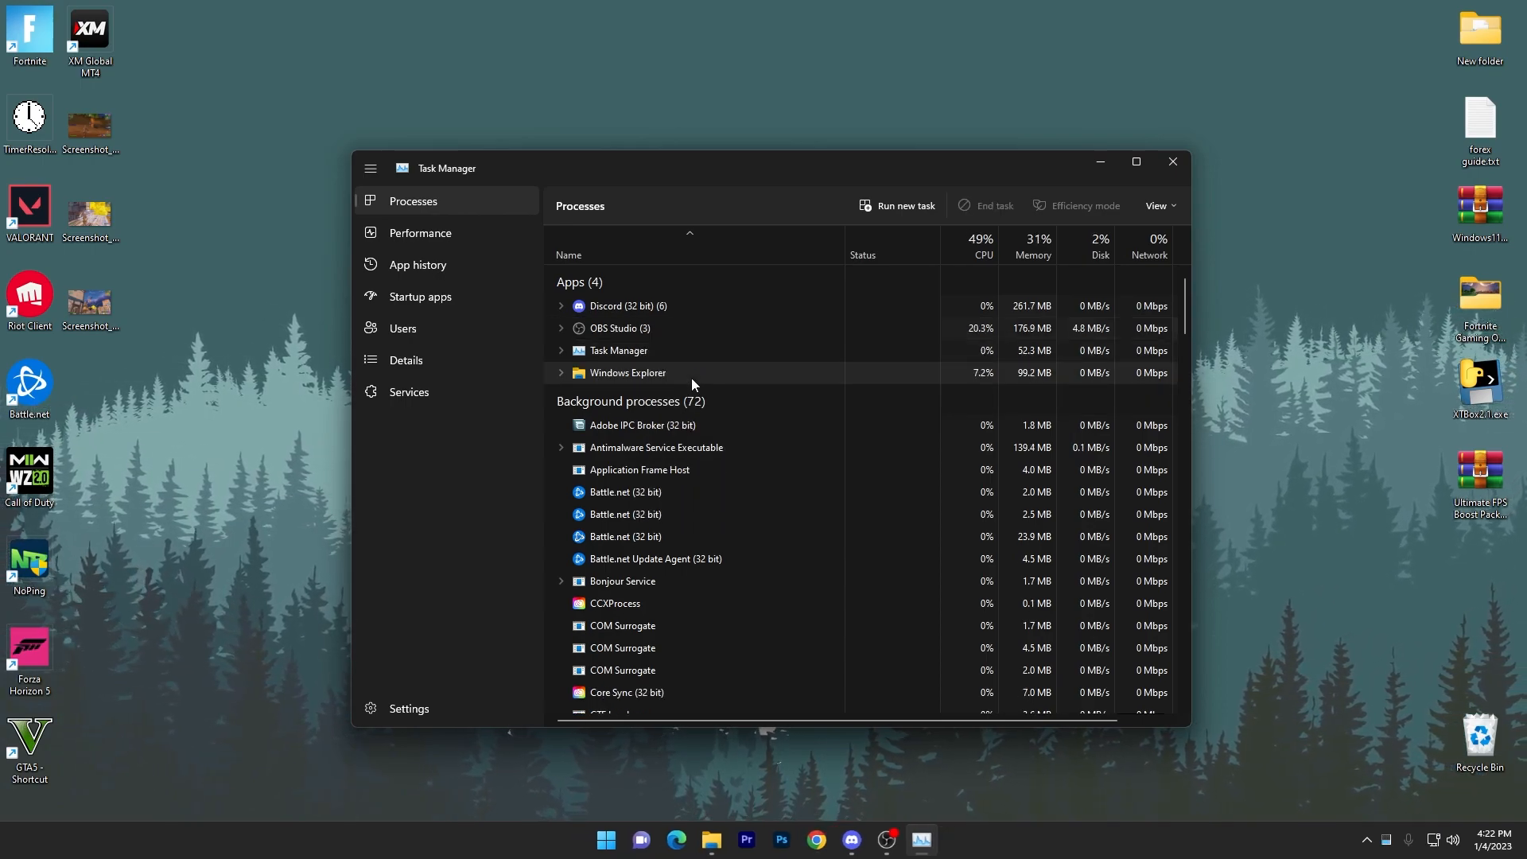